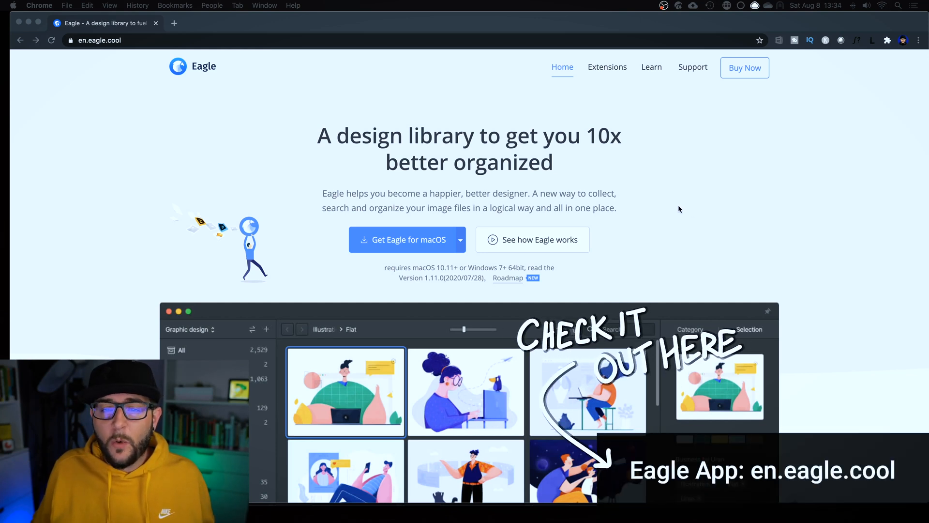
mouse_move(673, 207)
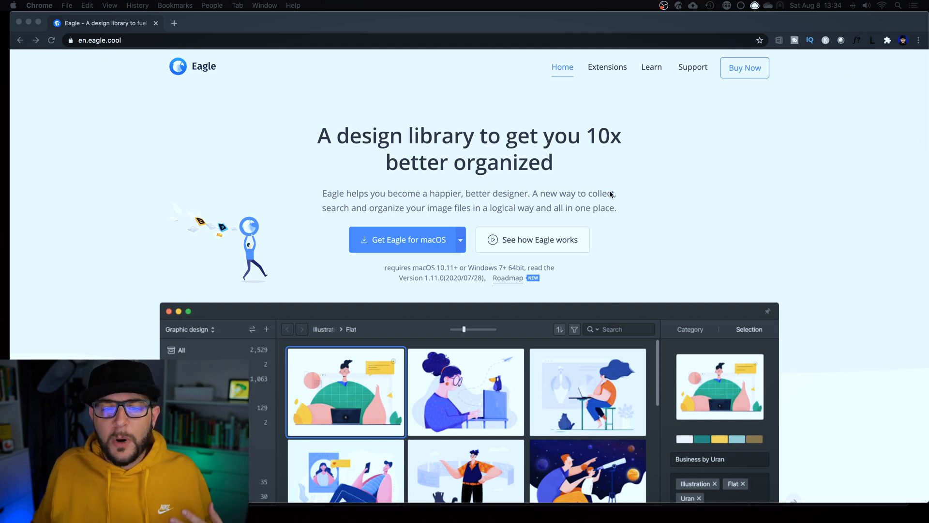
mouse_move(454, 189)
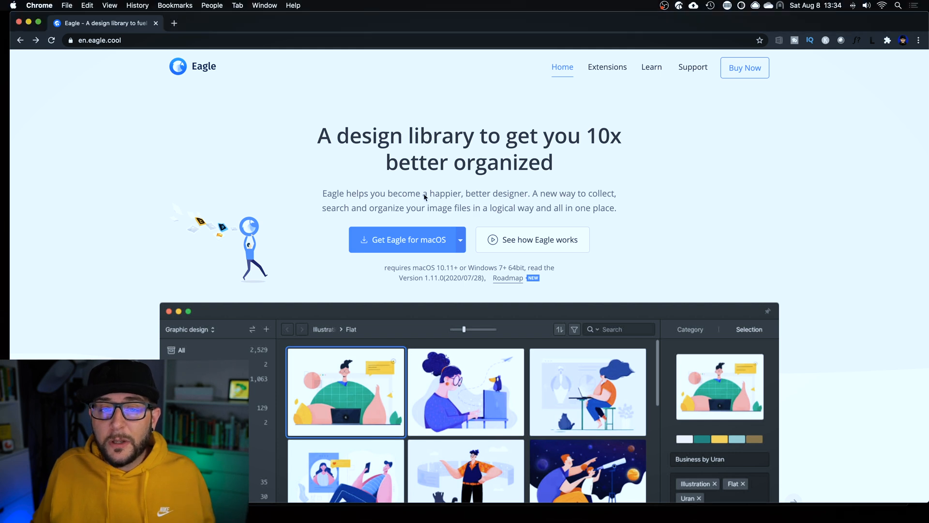
mouse_move(353, 157)
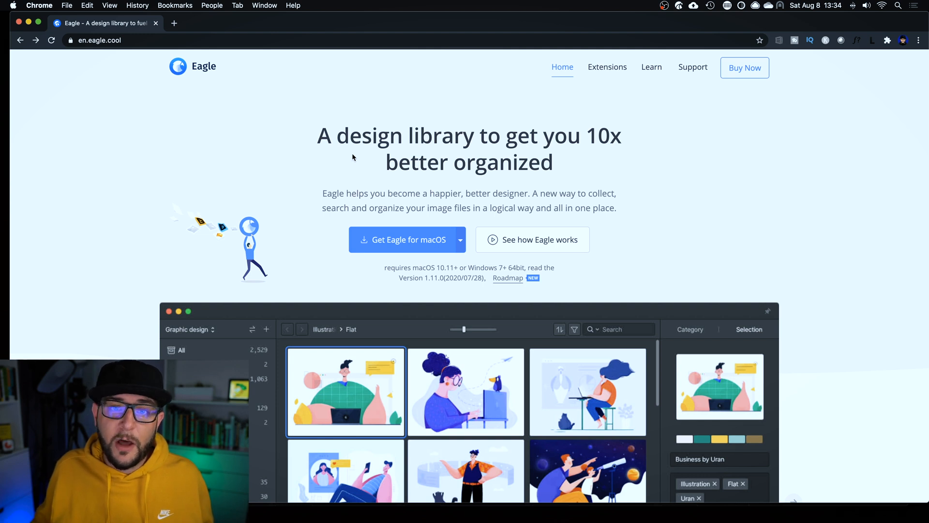
mouse_move(411, 202)
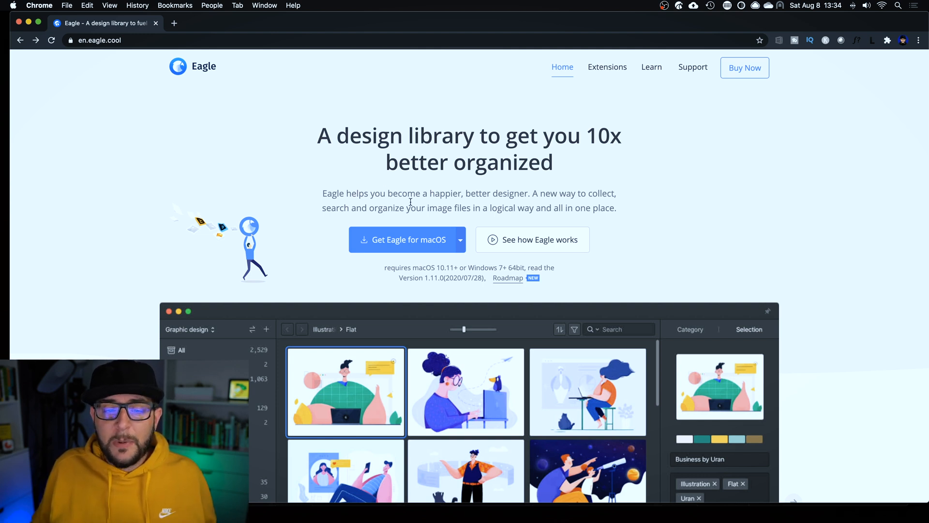
Show the Windows download option and scroll down through the Eagle page.
left_click(459, 239)
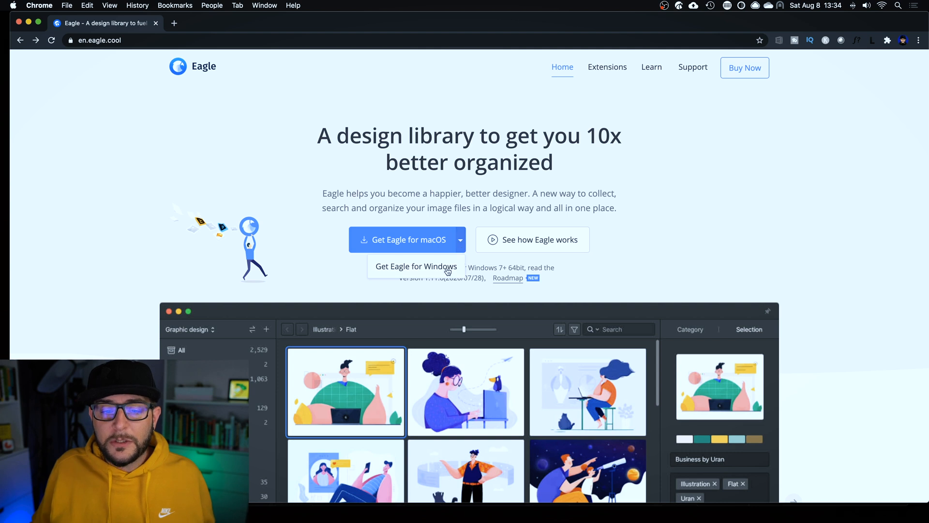
mouse_move(517, 240)
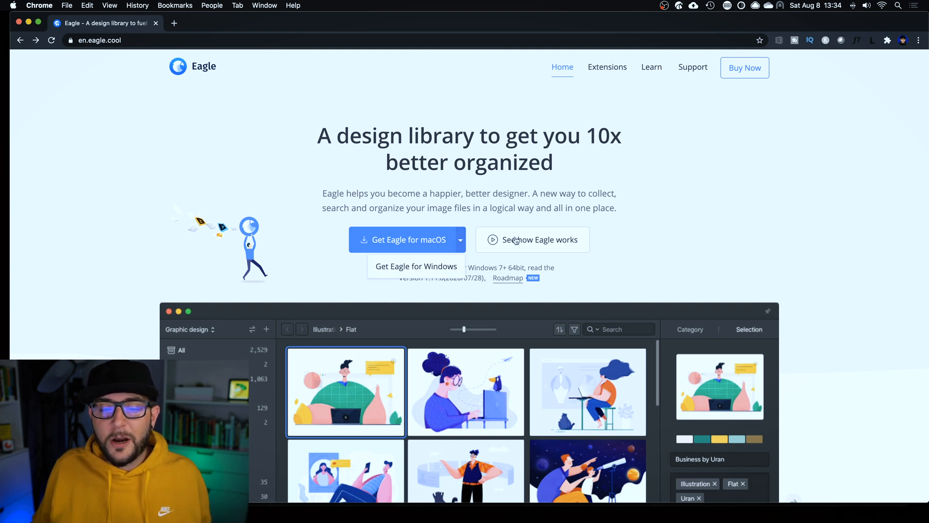
mouse_move(571, 180)
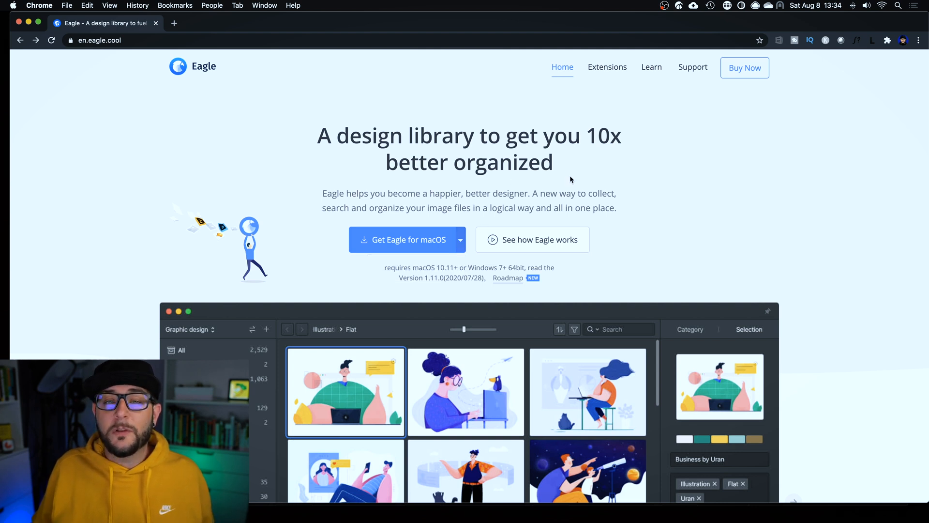
left_click(745, 68)
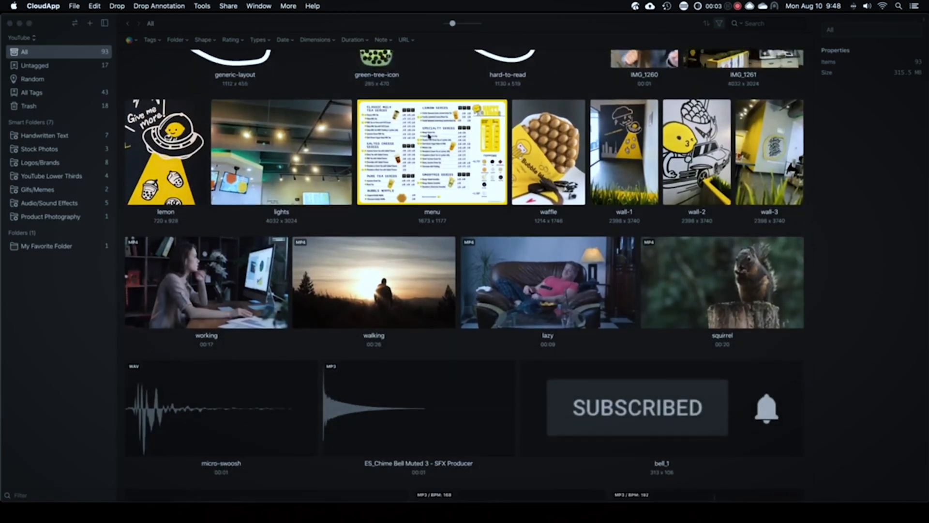
scroll("down", 3)
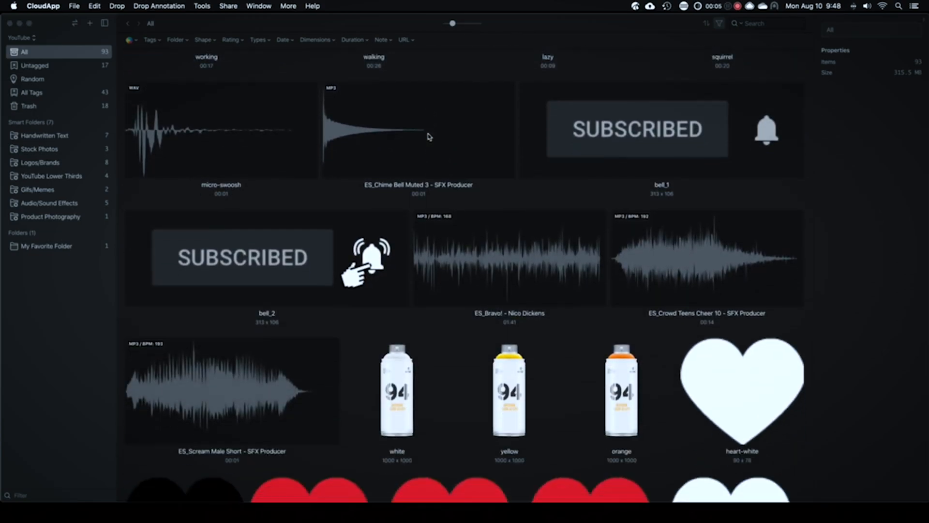
scroll("down", 3)
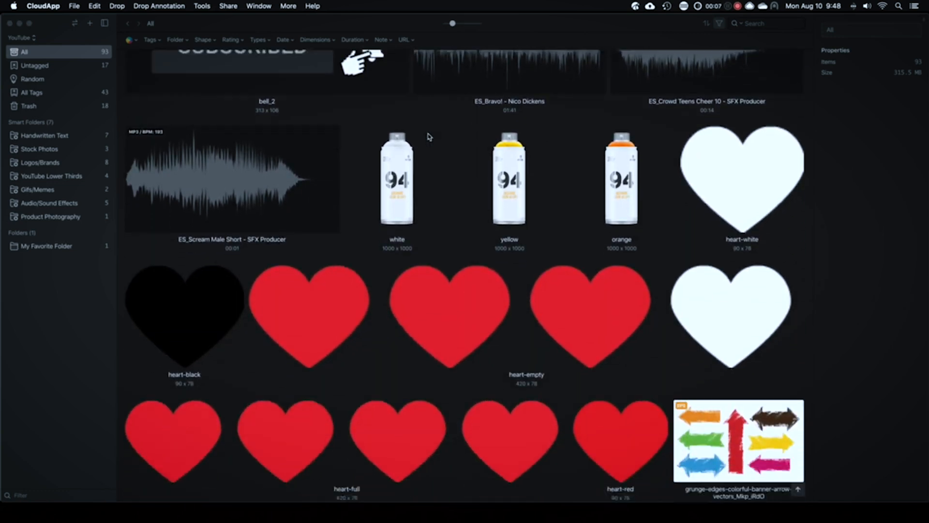
scroll("down", 3)
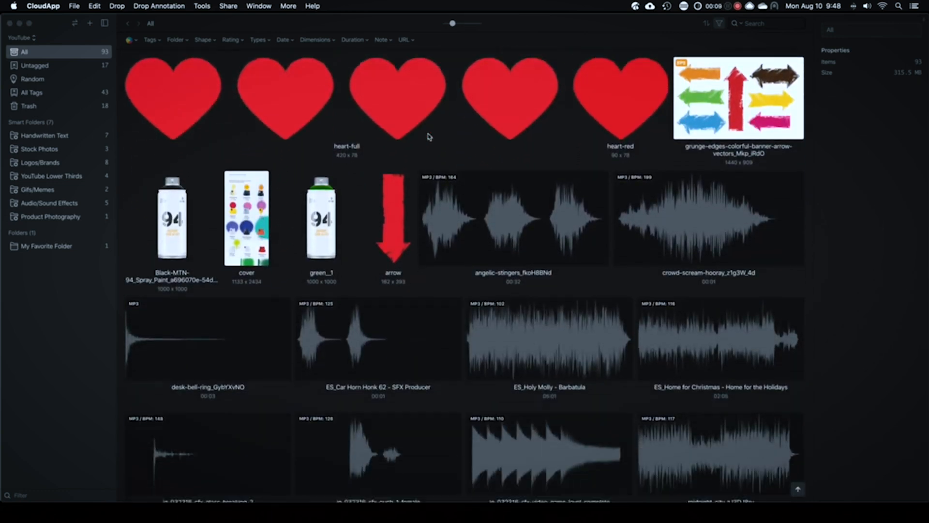
scroll("down", 3)
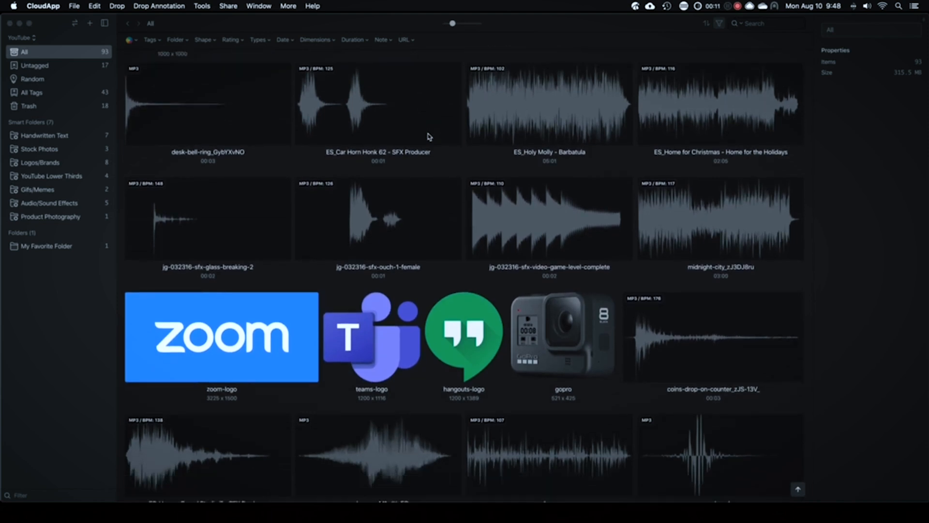
scroll("down", 3)
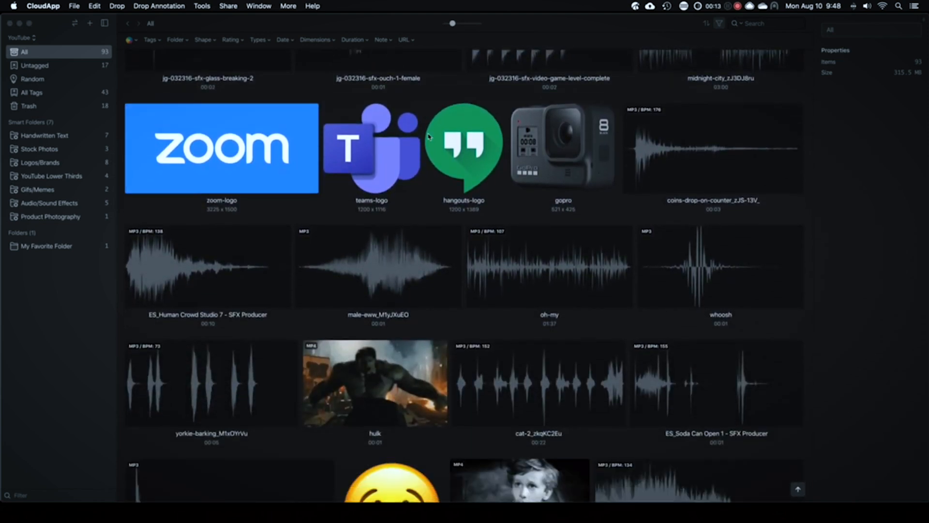
scroll("down", 3)
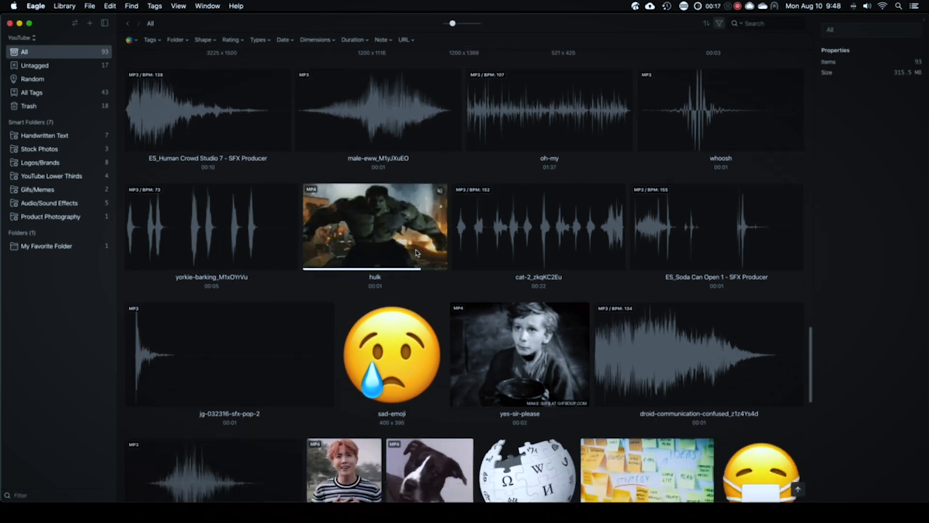
scroll("down", 3)
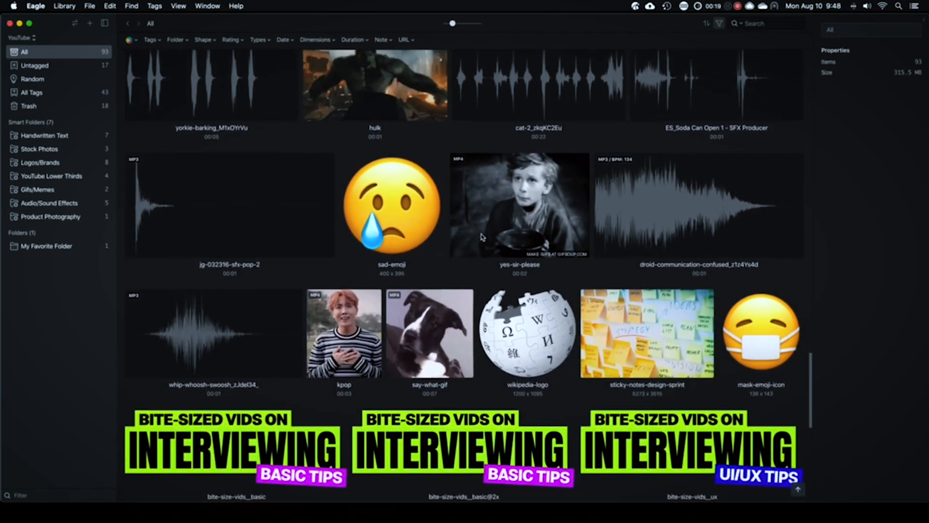
scroll("down", 3)
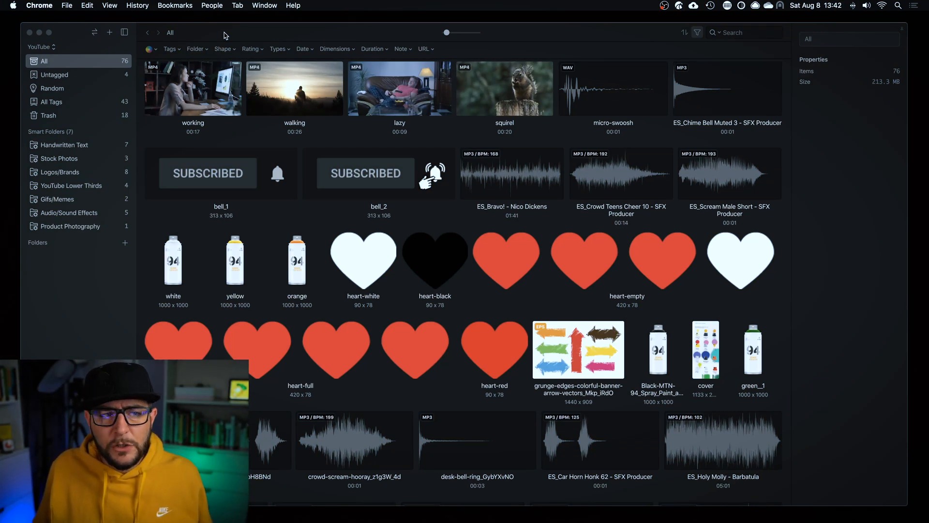
mouse_move(218, 62)
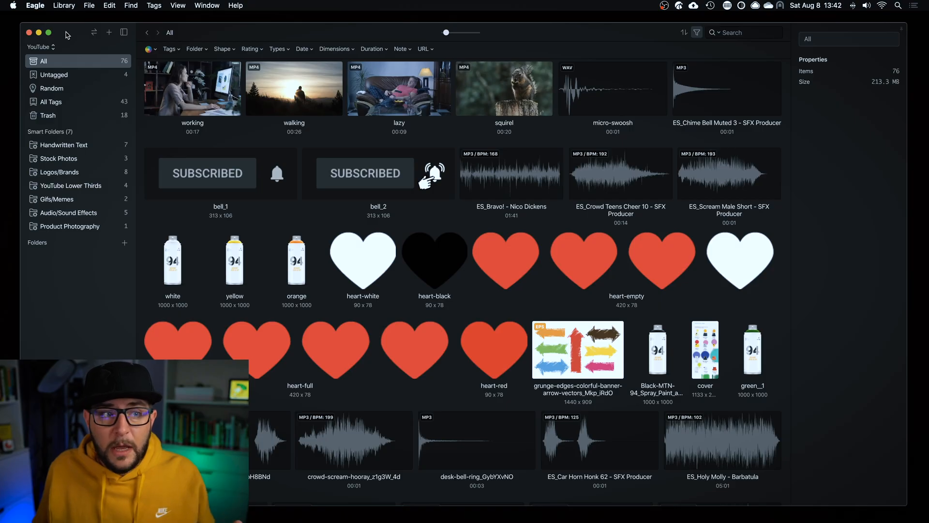
mouse_move(97, 54)
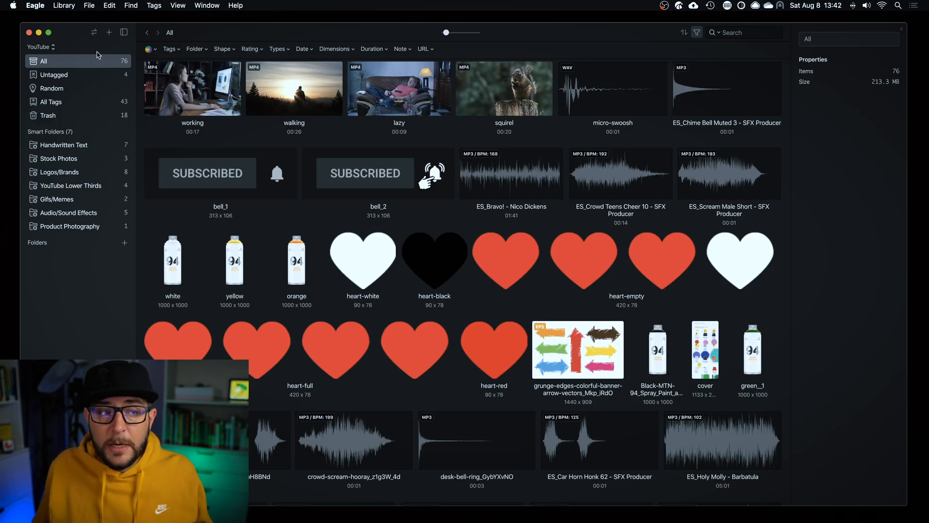
mouse_move(53, 101)
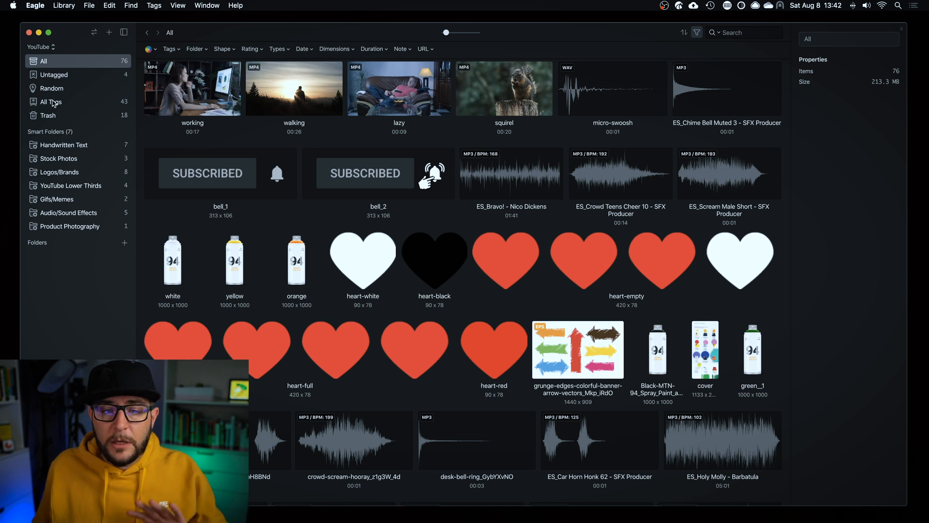
mouse_move(419, 199)
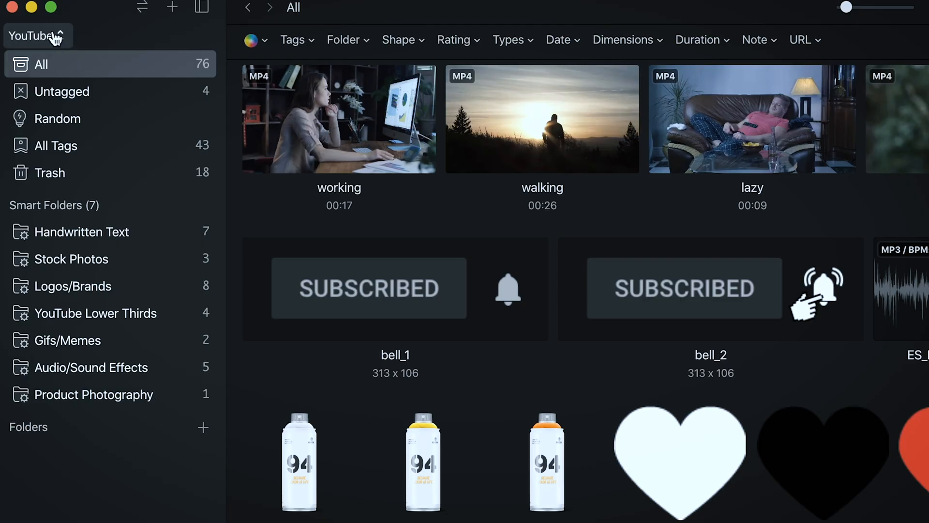
Reload the YouTube library, view its Untagged assets, then its shuffled Random view.
left_click(33, 36)
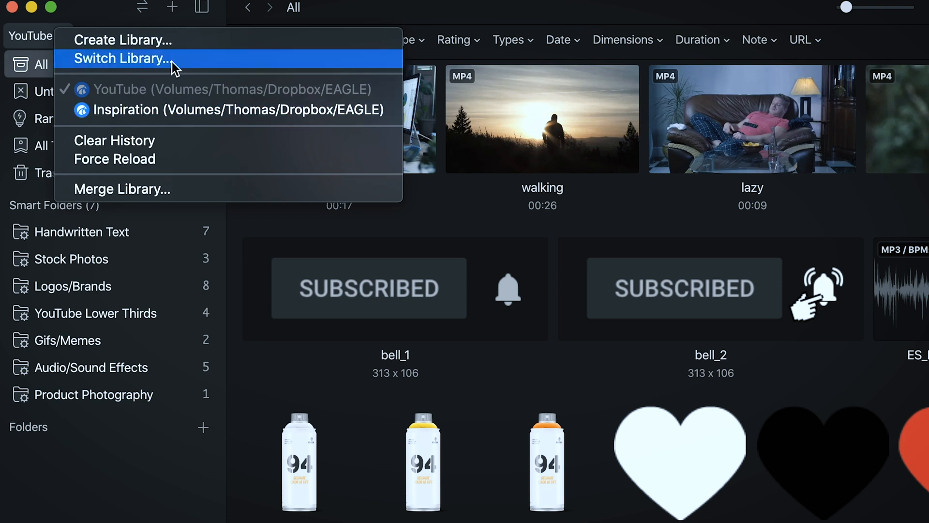
mouse_move(157, 95)
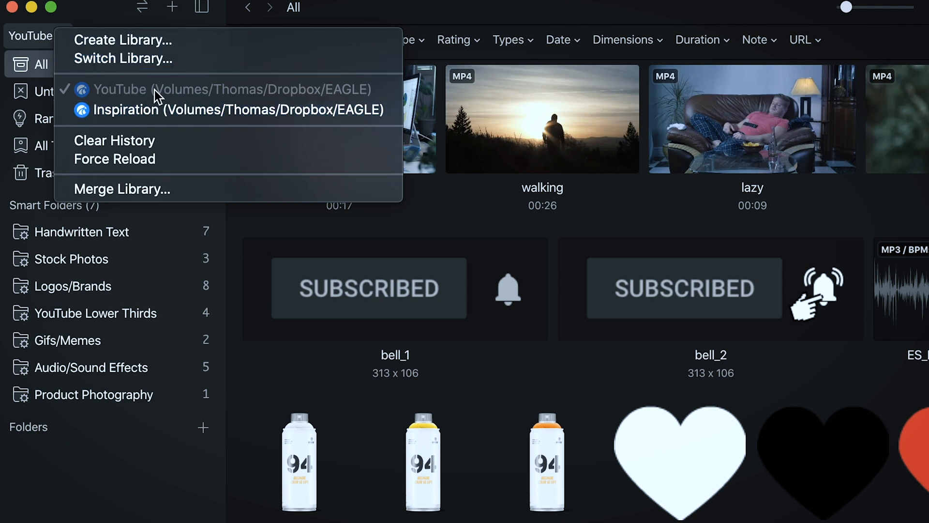
mouse_move(145, 110)
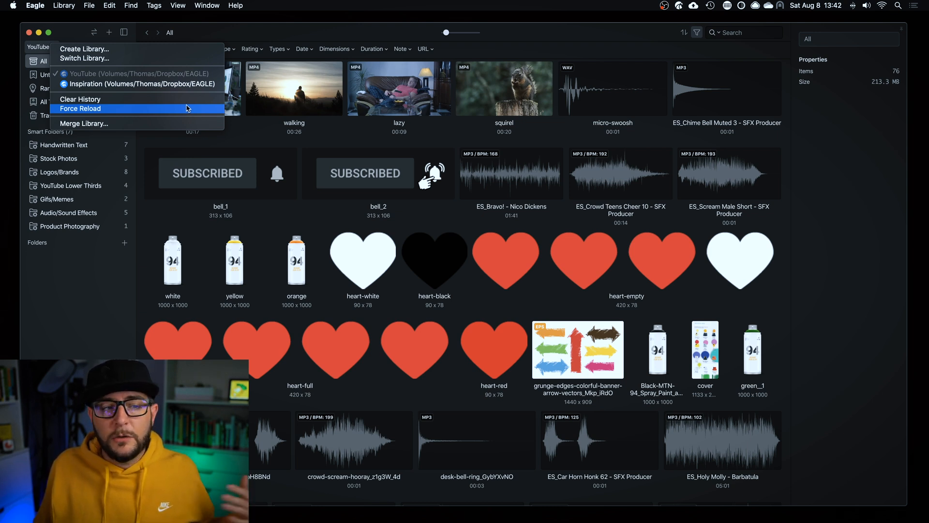
mouse_move(187, 108)
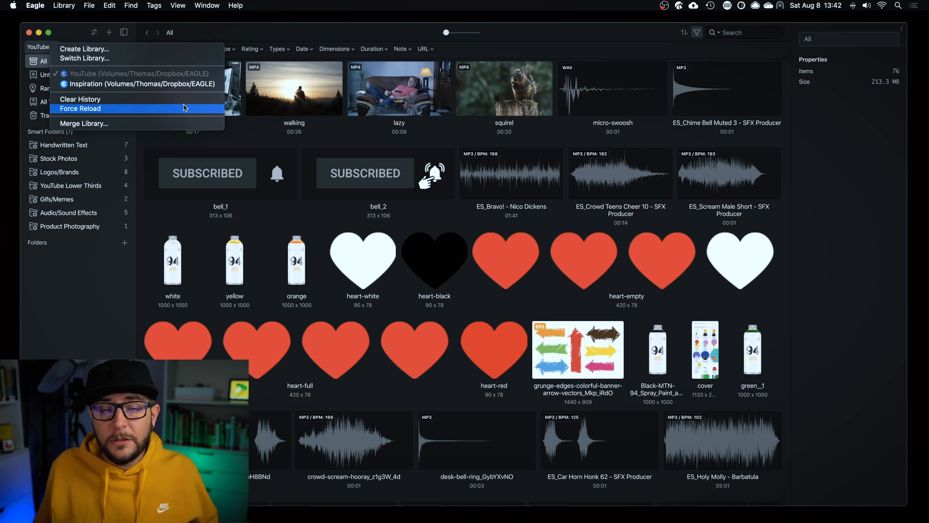
left_click(80, 109)
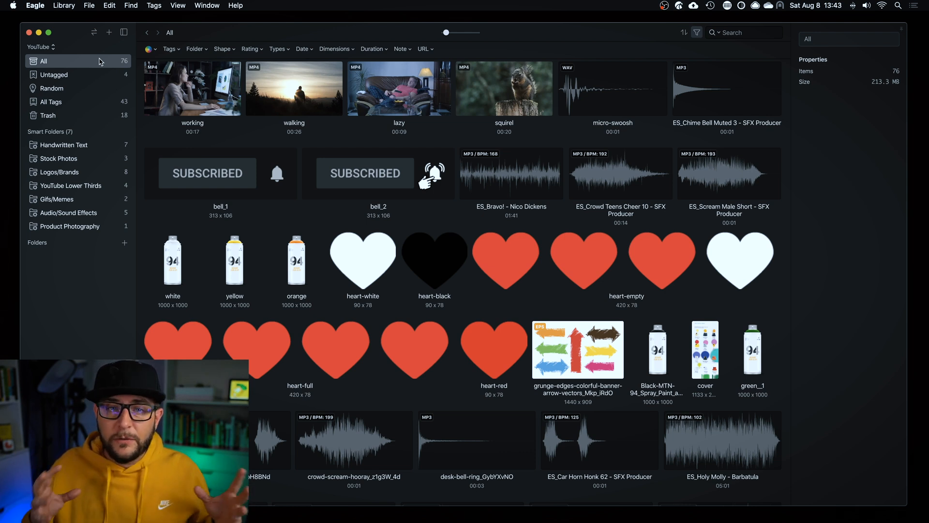
mouse_move(364, 204)
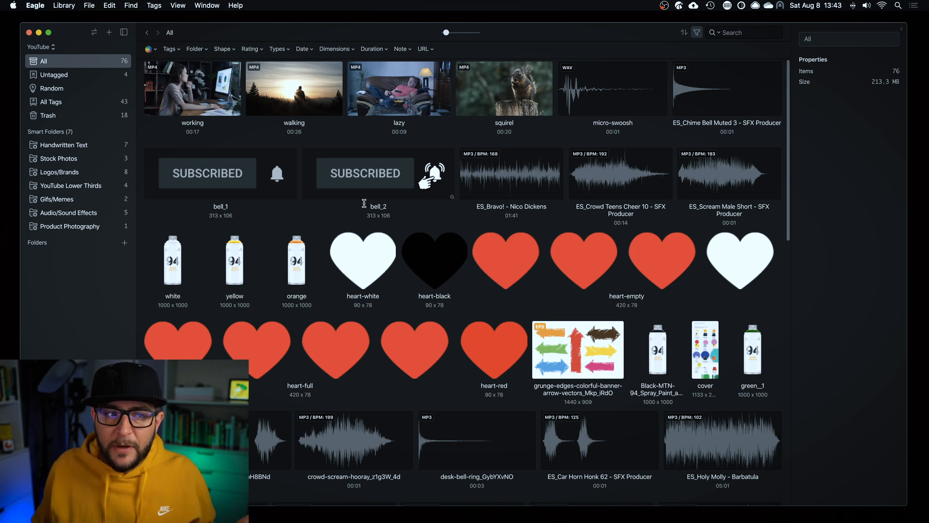
mouse_move(297, 139)
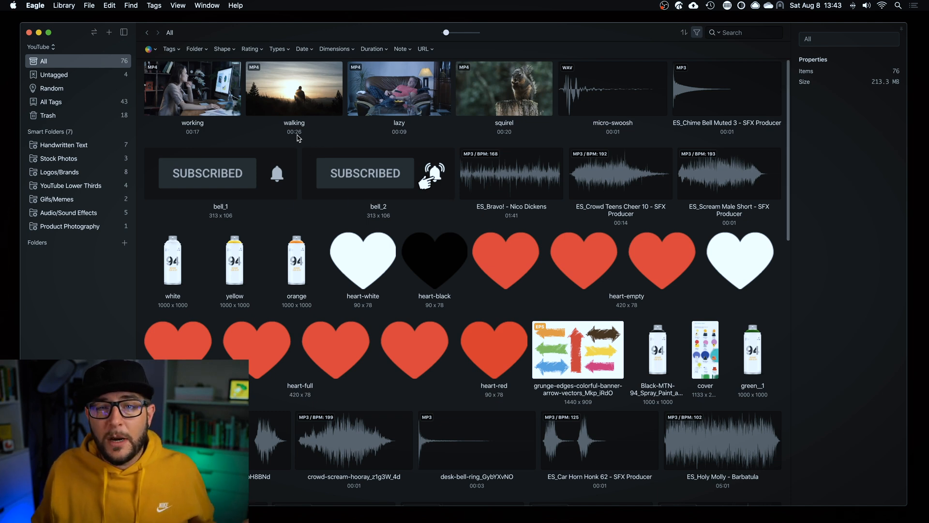
mouse_move(92, 73)
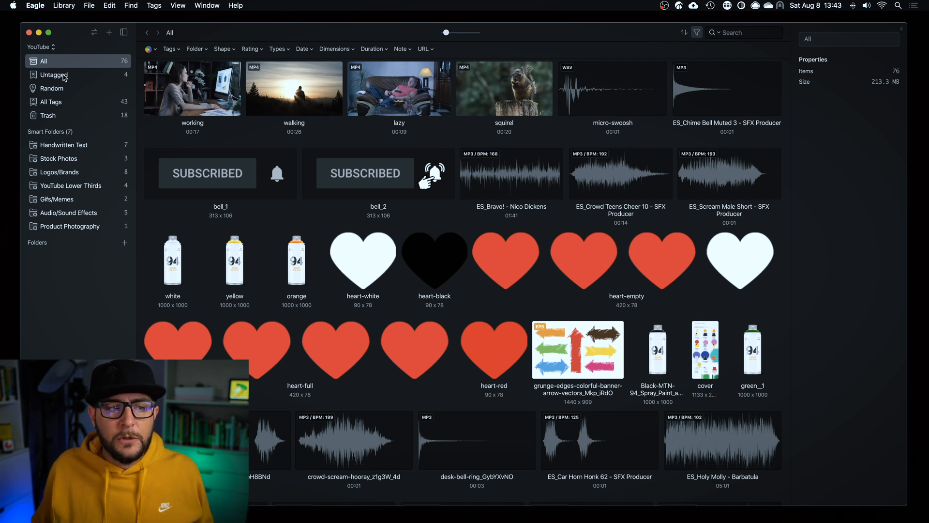
left_click(54, 74)
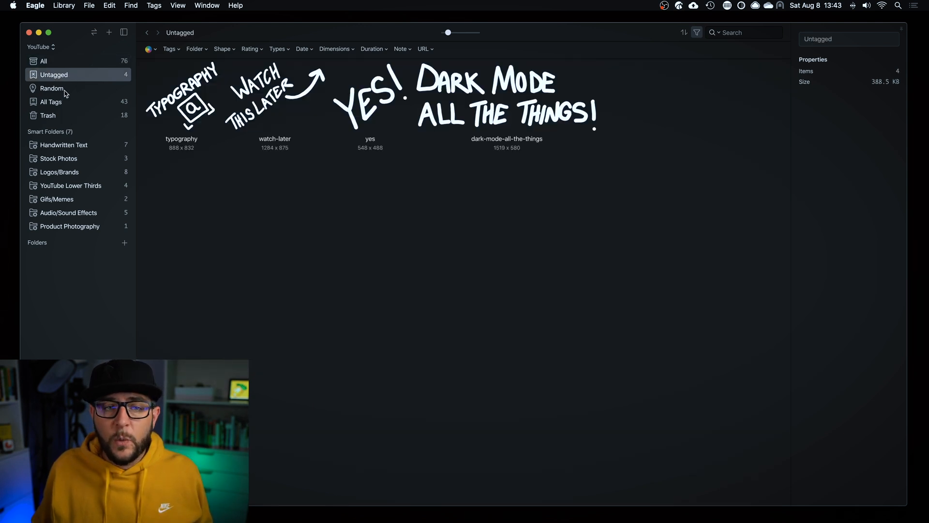
mouse_move(326, 104)
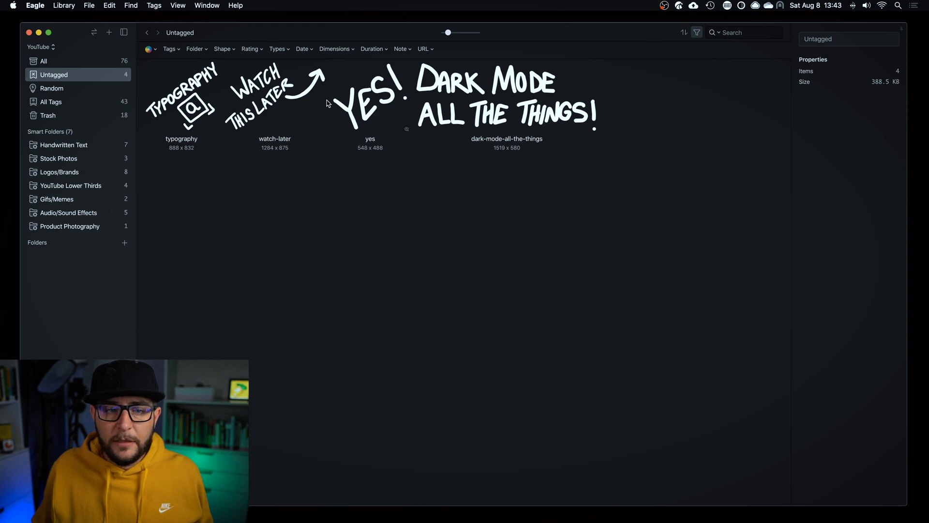
left_click(51, 88)
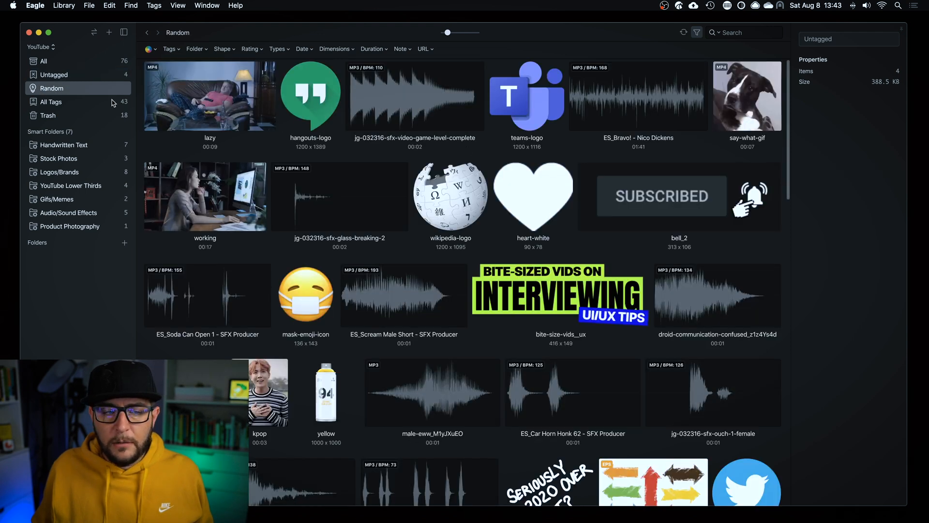
Browse the All Tags list from A to Z and single out the 'cat sound' tag.
left_click(51, 101)
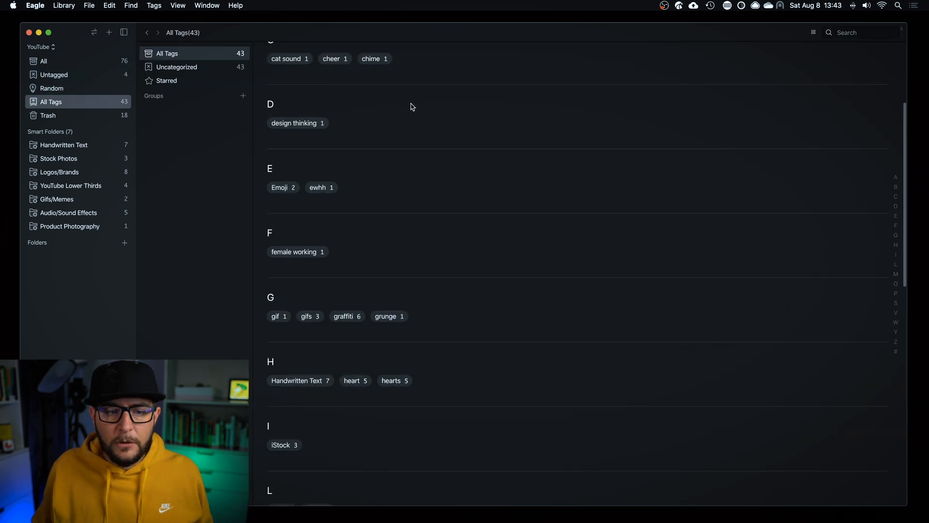
scroll("down", 3)
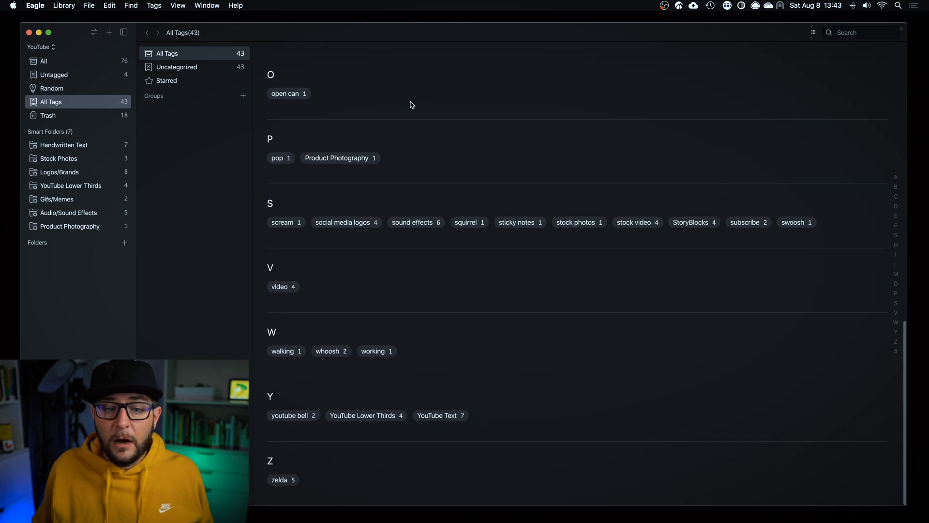
mouse_move(627, 191)
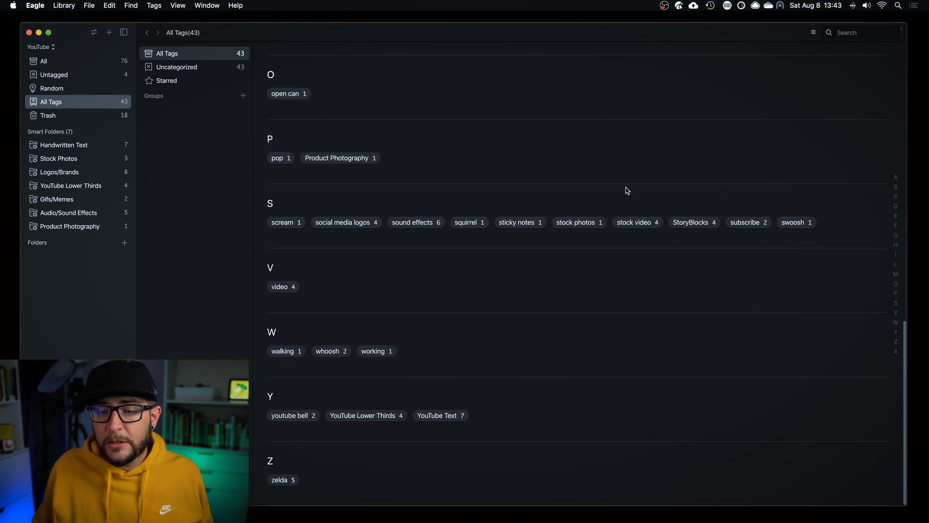
scroll("up", 3)
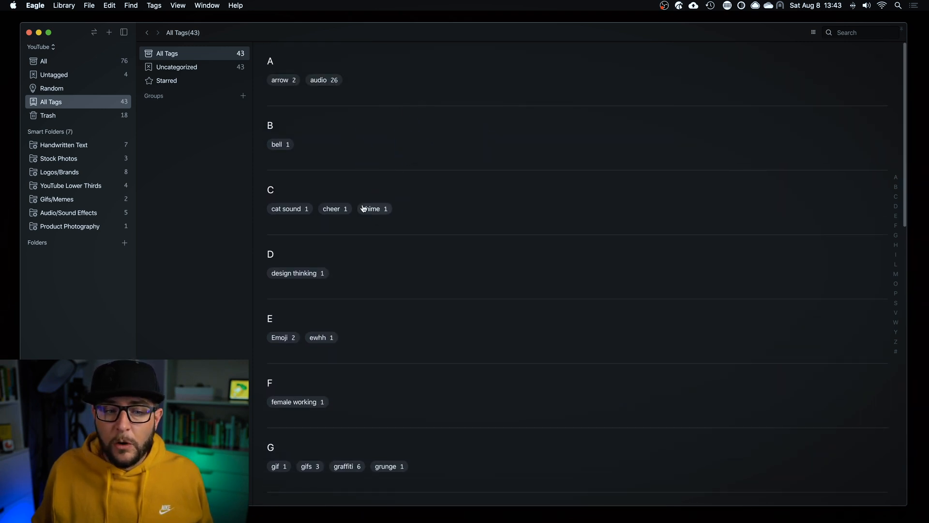
left_click(287, 208)
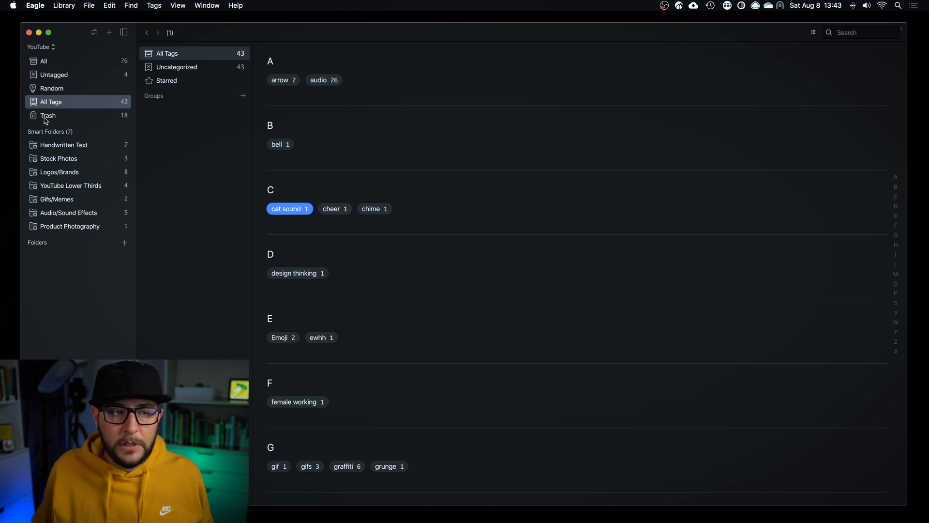
mouse_move(78, 146)
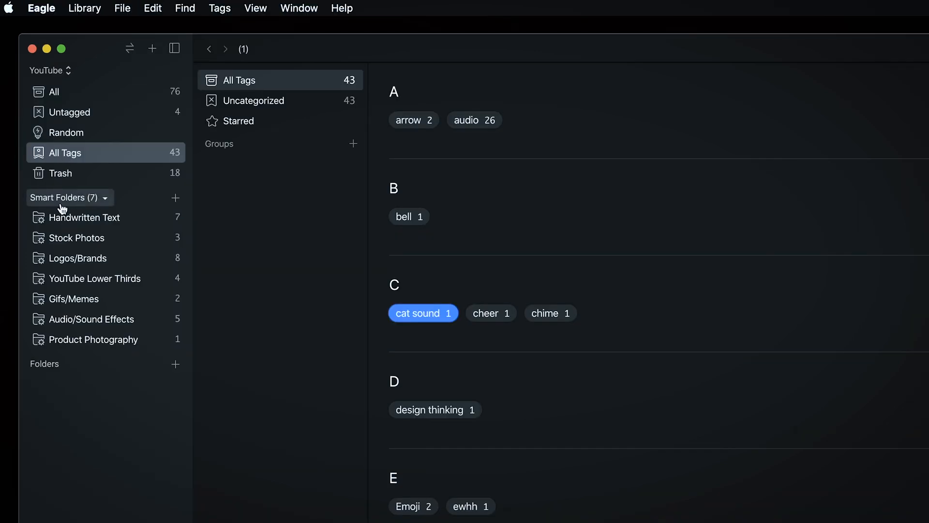
mouse_move(133, 206)
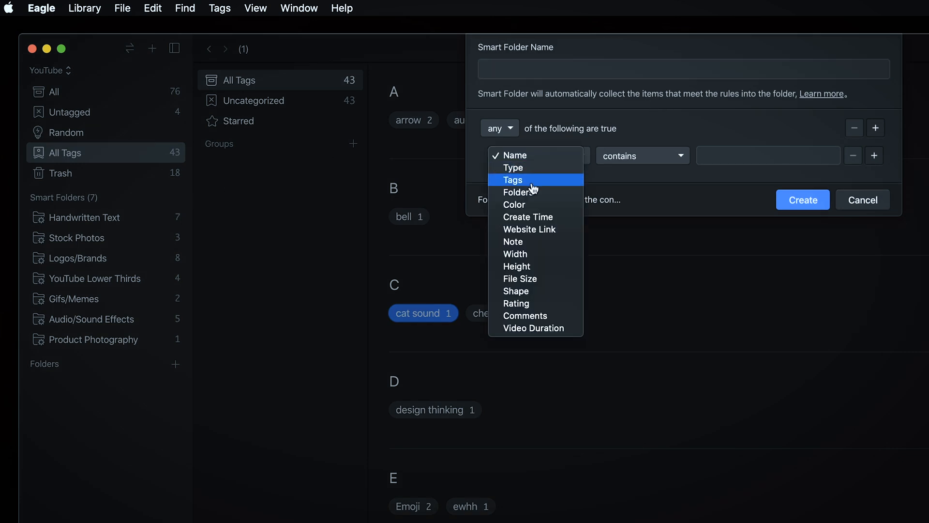
mouse_move(525, 205)
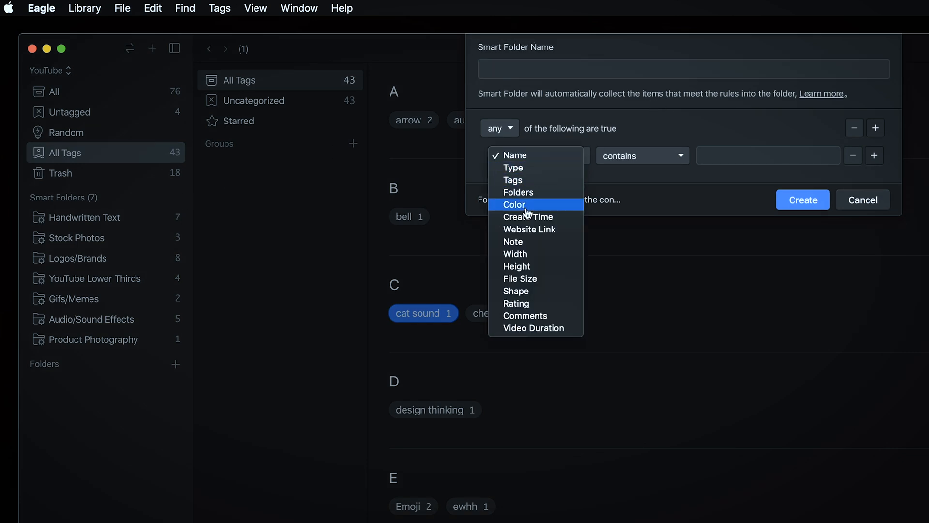
mouse_move(561, 209)
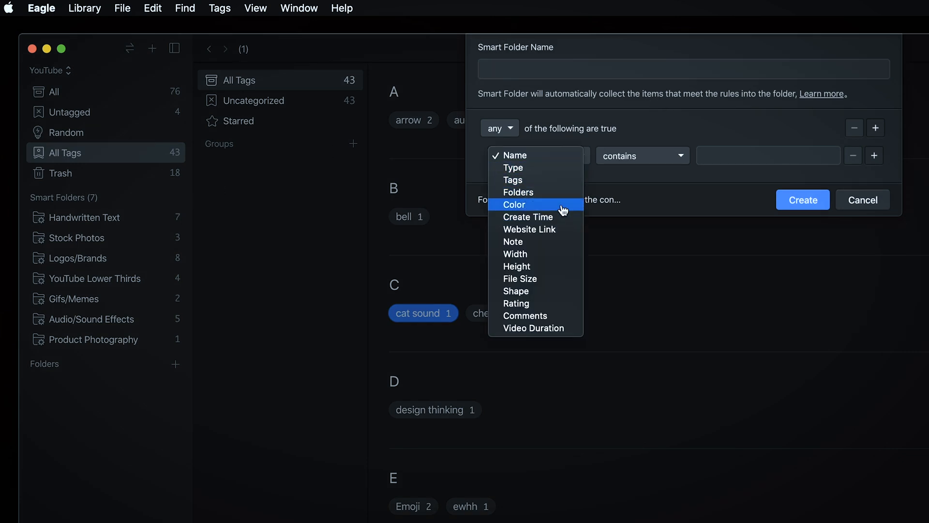
mouse_move(539, 253)
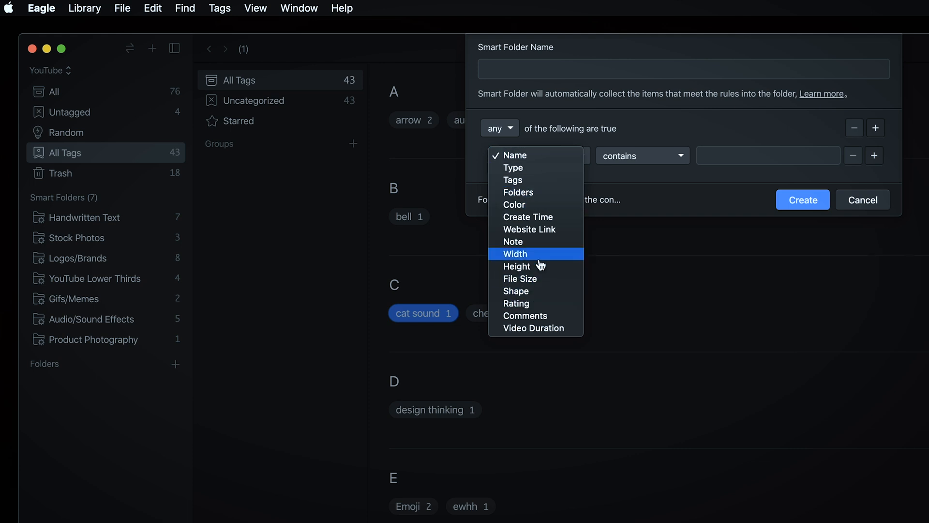
left_click(516, 155)
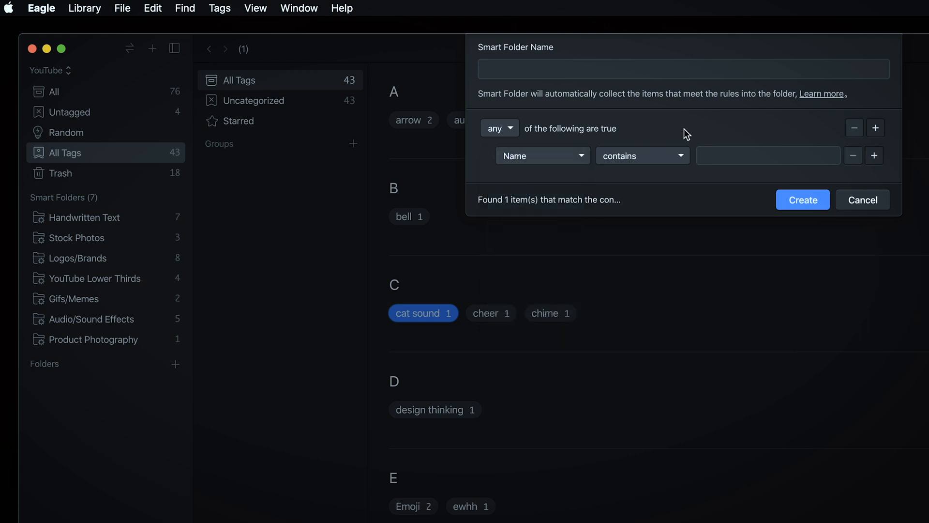
mouse_move(575, 158)
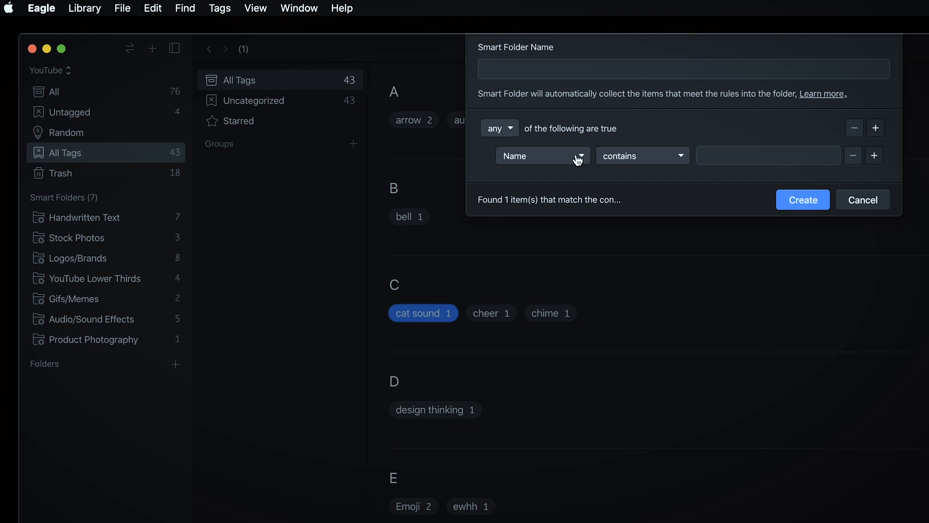
left_click(540, 155)
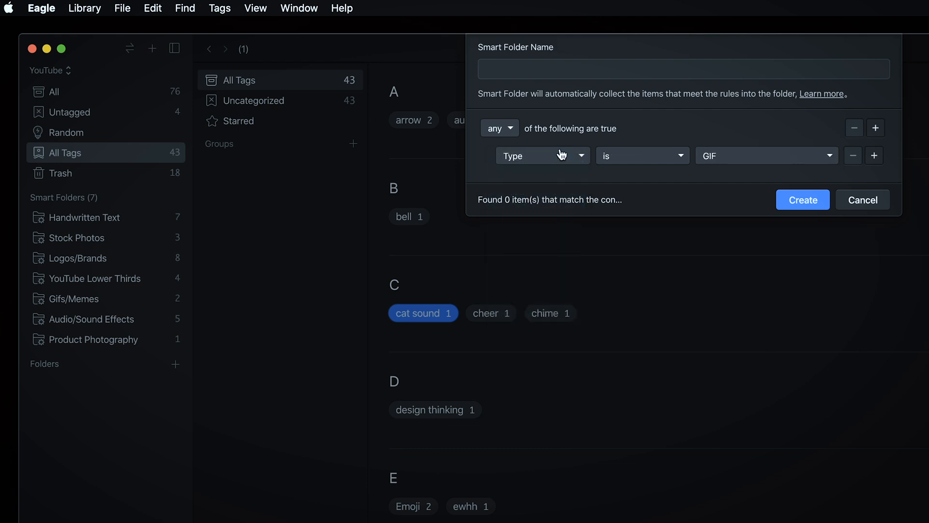
left_click(540, 155)
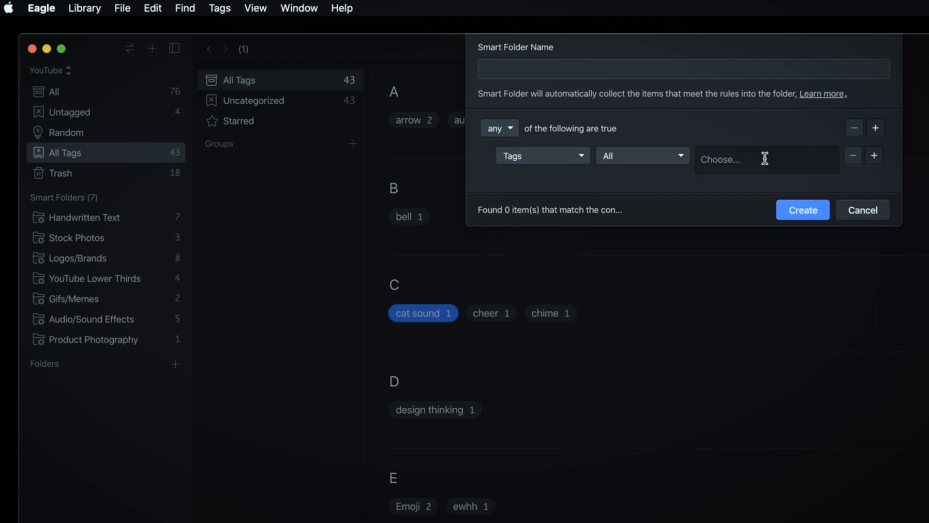
left_click(765, 158)
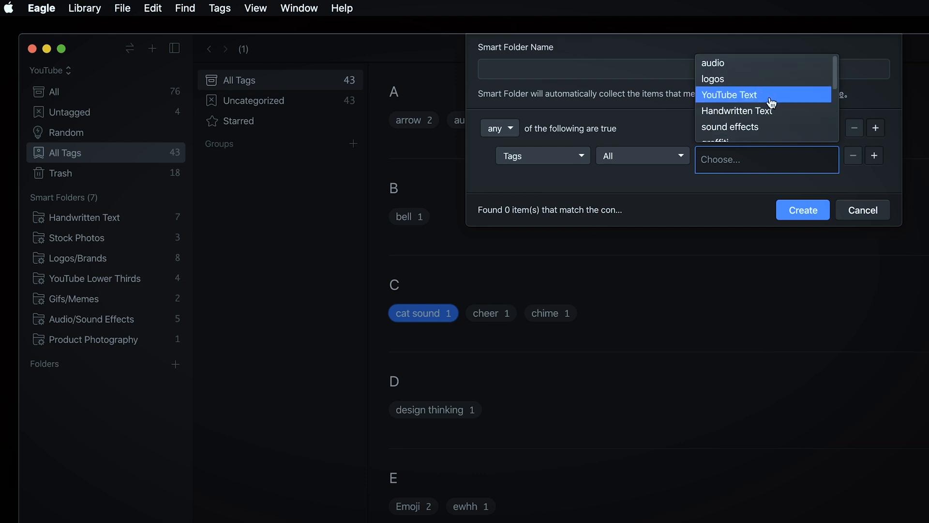
left_click(863, 209)
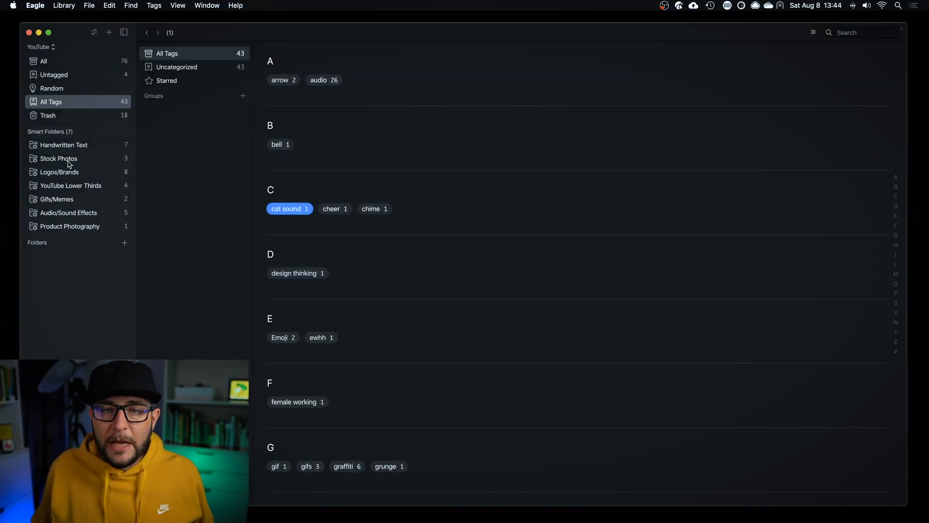
mouse_move(55, 199)
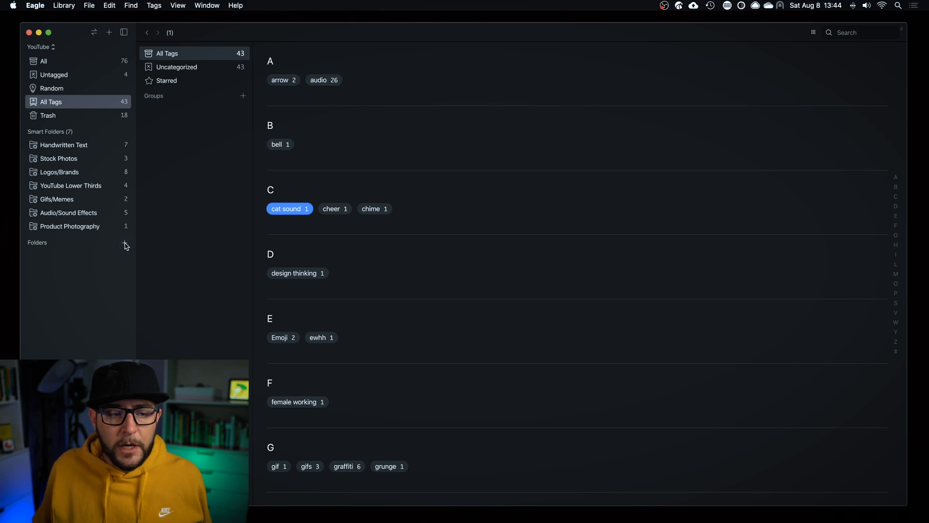
Create a new folder and name it 'My Favorite Folder'.
left_click(125, 245)
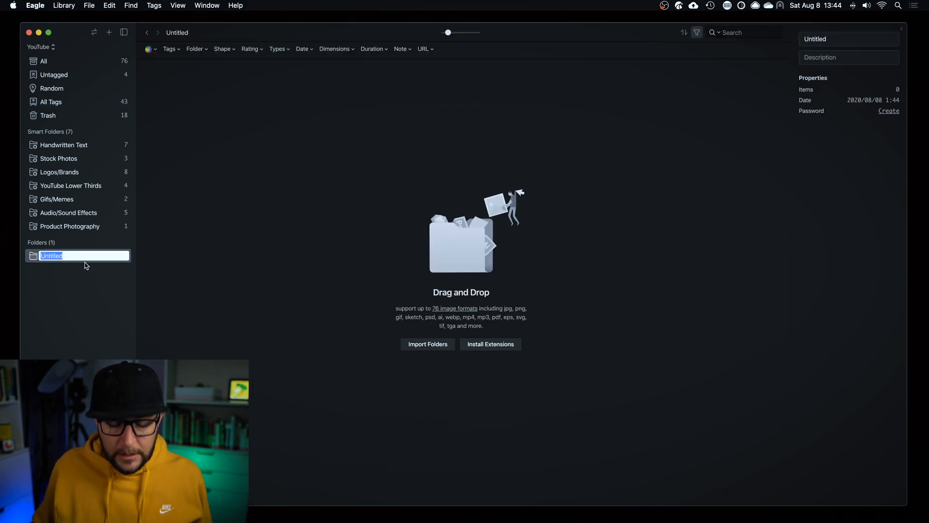
type("Mu Favorite")
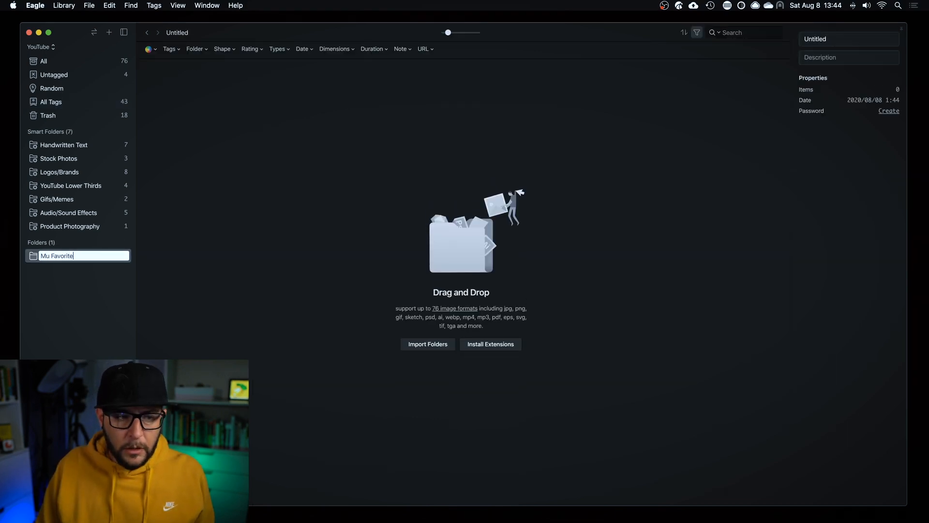
type("My F")
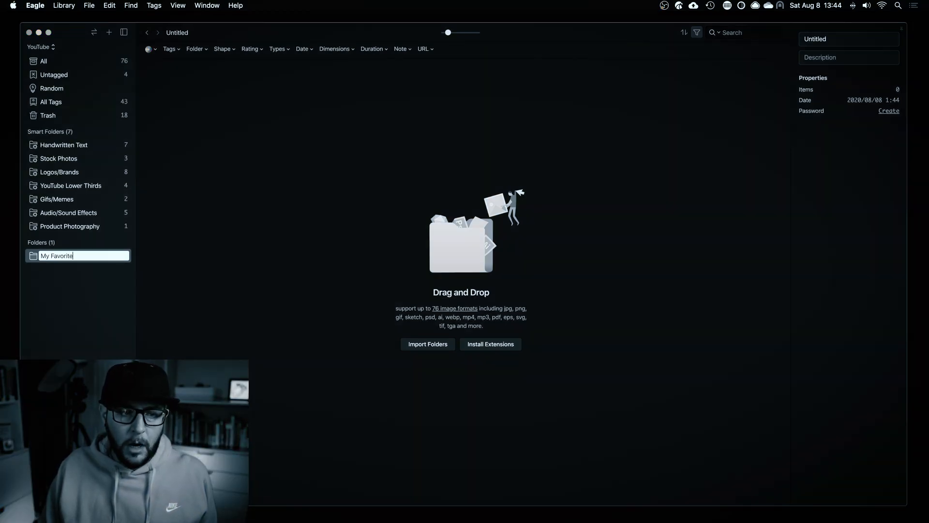
key("Return")
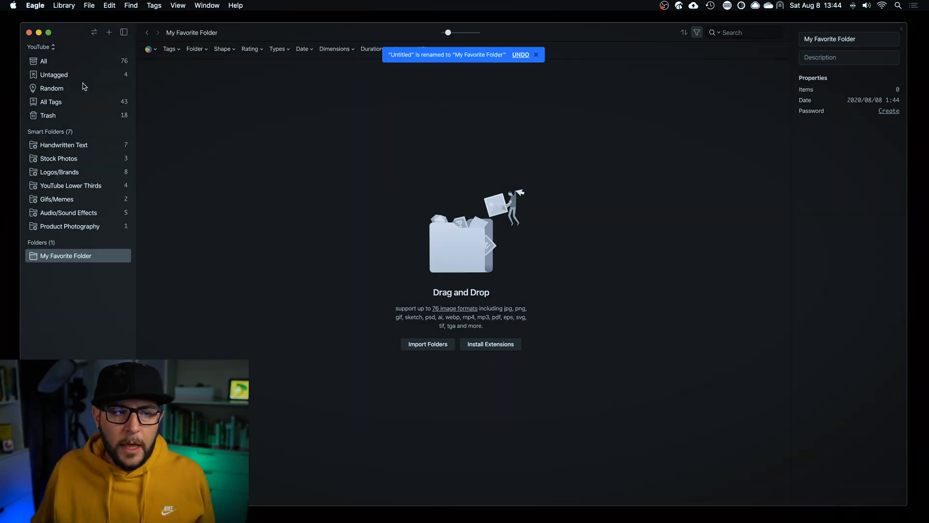
From the All view, move the 'working' video clip into My Favorite Folder.
left_click(43, 61)
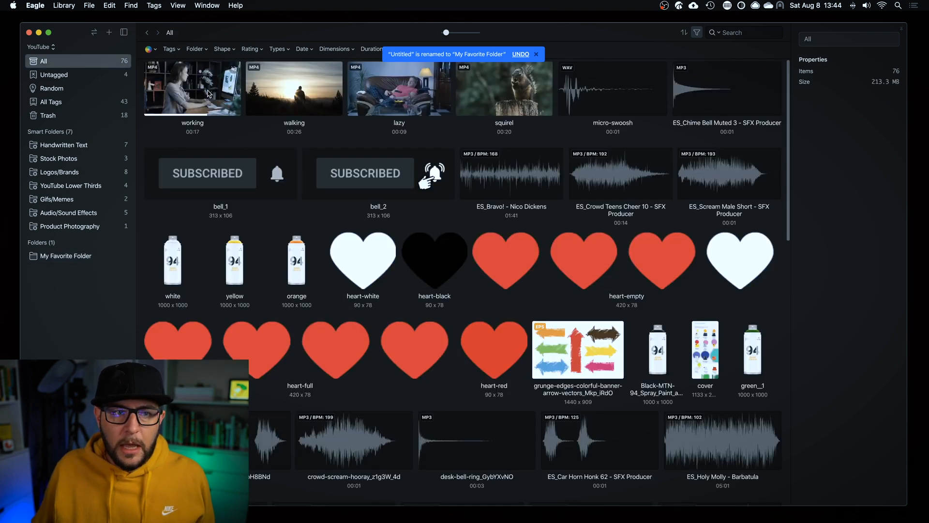
left_click(66, 256)
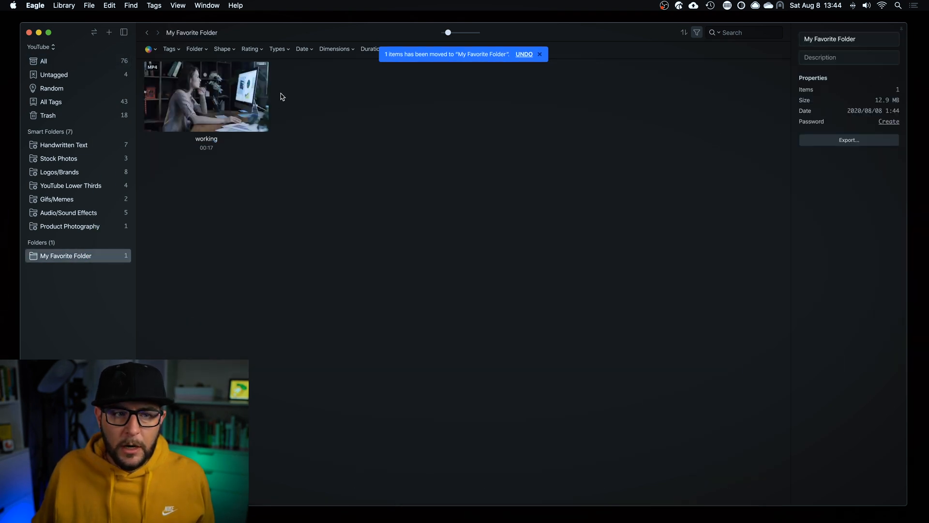
mouse_move(68, 181)
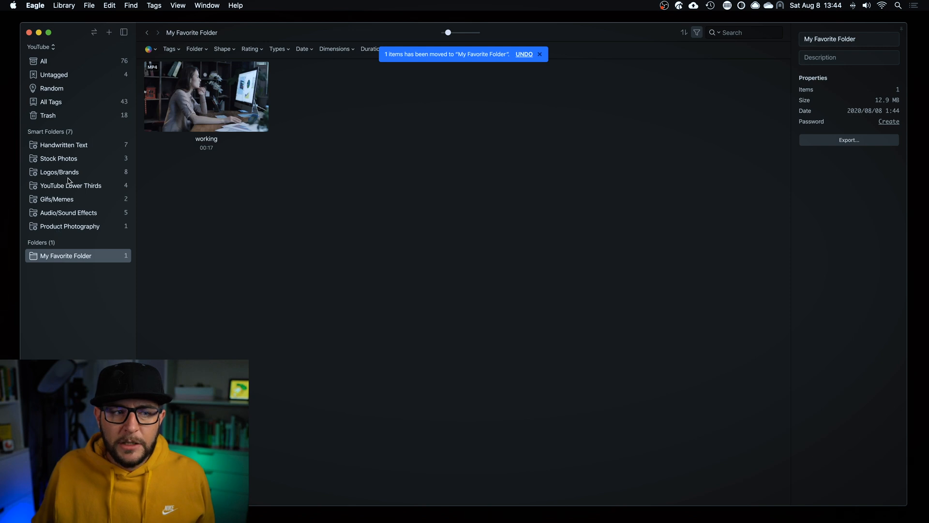
left_click(539, 55)
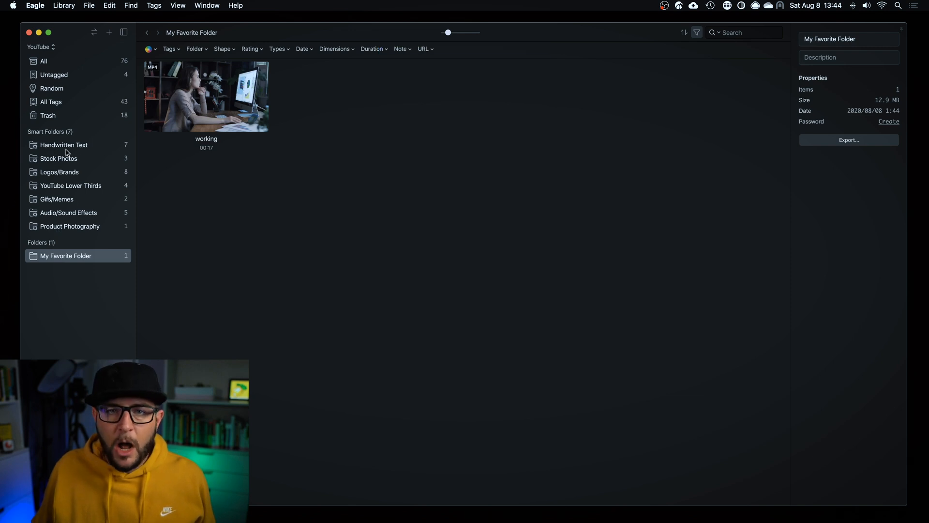
mouse_move(64, 144)
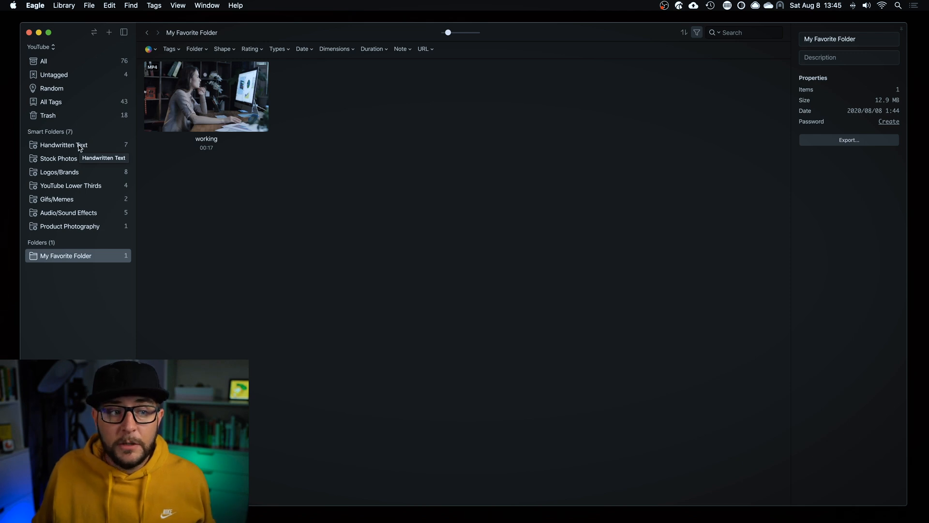
Return to the 76-item All view, checking the Go to Folder switcher's Smart Folders tab.
left_click(44, 60)
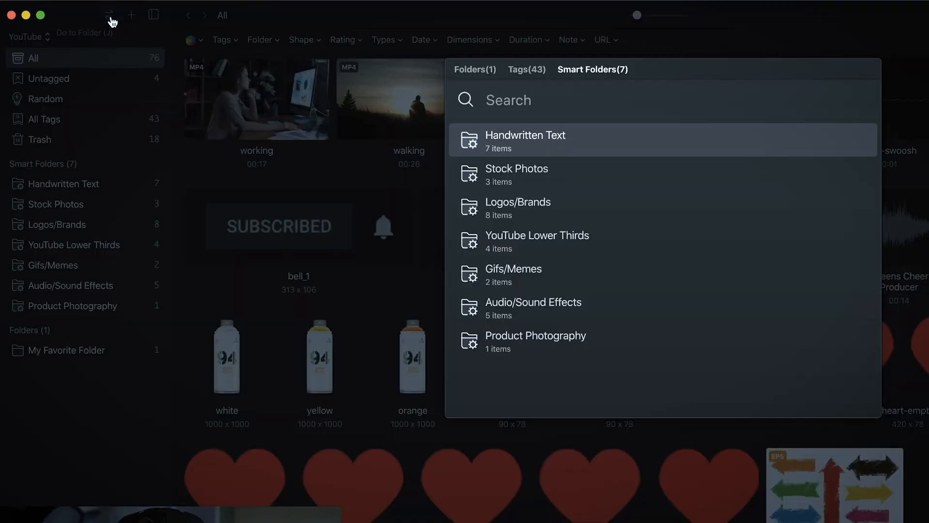
mouse_move(583, 178)
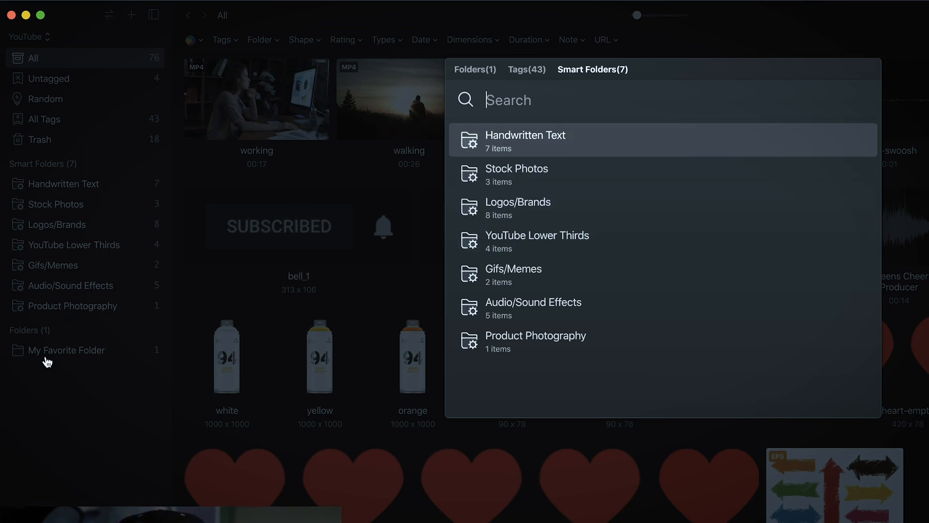
mouse_move(533, 138)
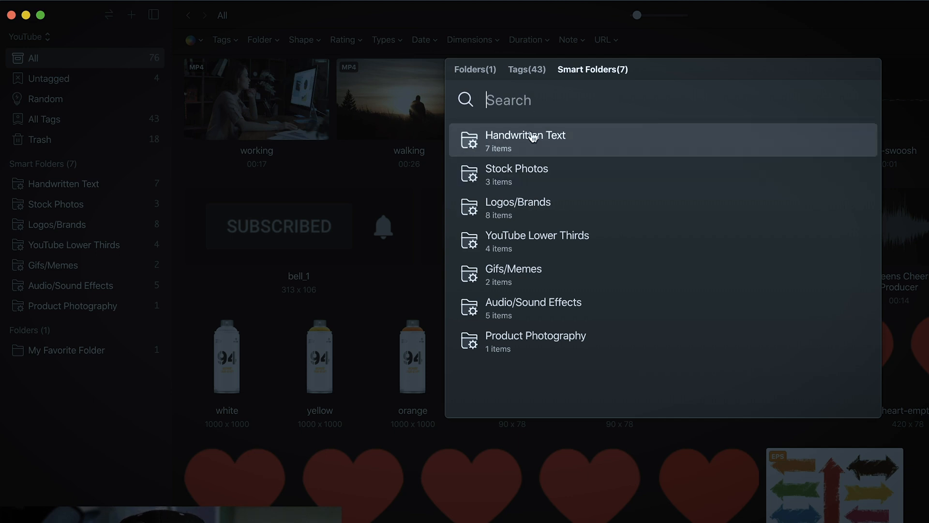
left_click(526, 70)
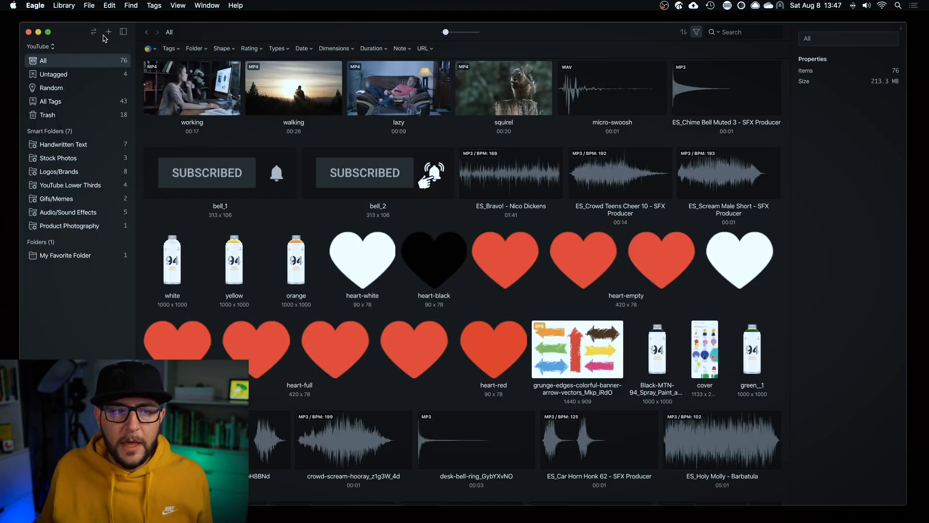
left_click(107, 31)
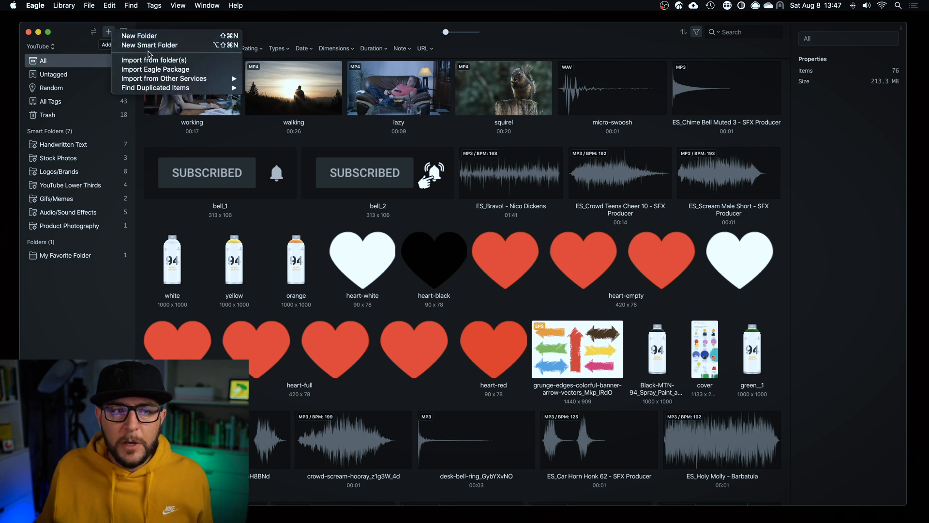
mouse_move(164, 78)
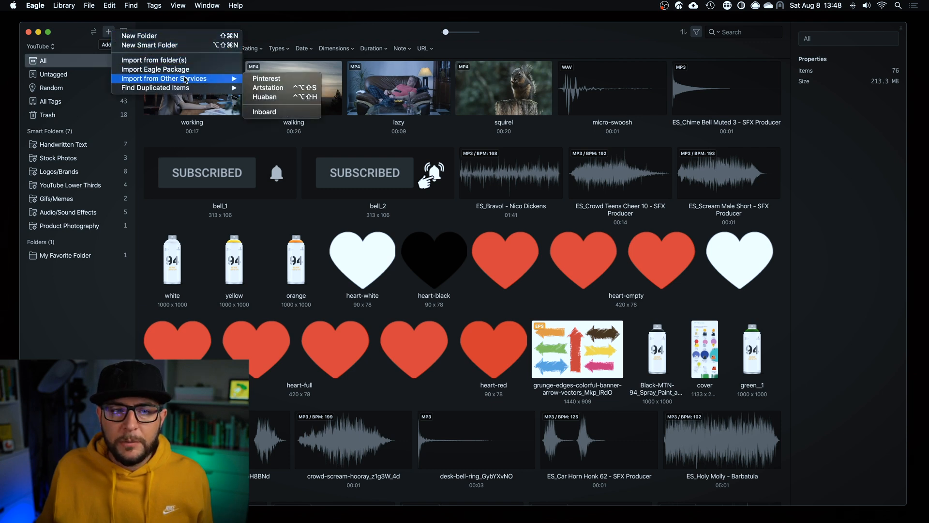
mouse_move(268, 88)
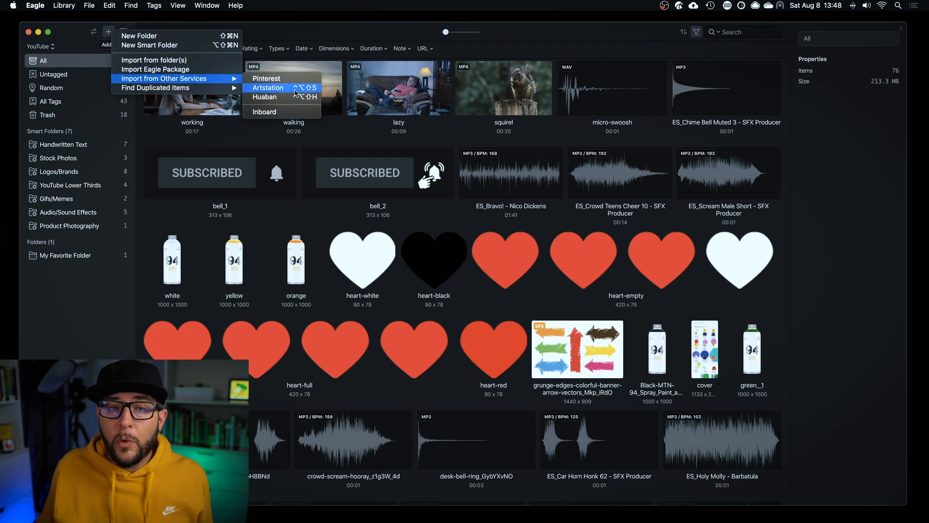
mouse_move(266, 97)
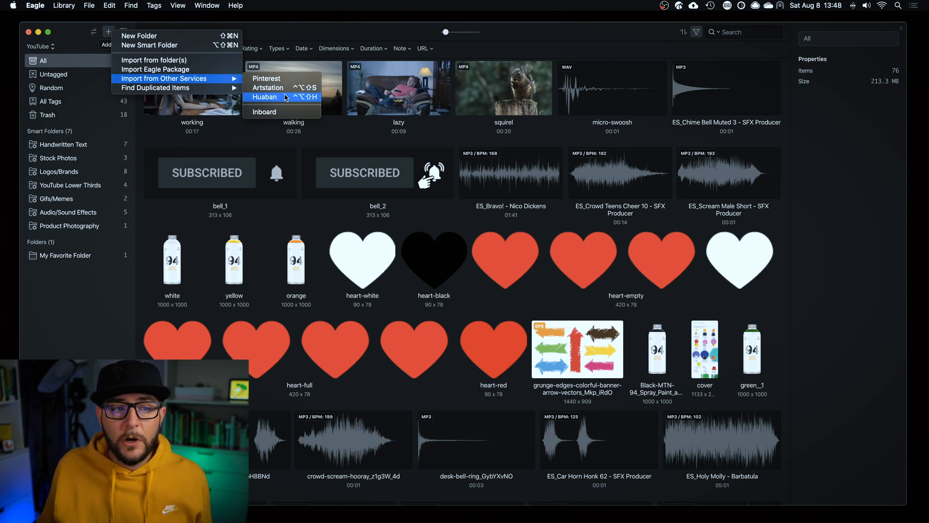
mouse_move(190, 84)
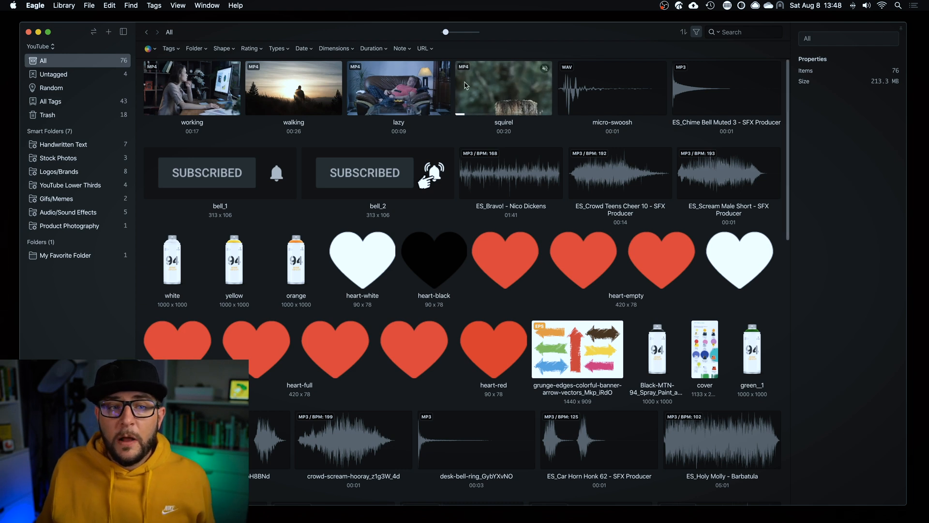
mouse_move(369, 102)
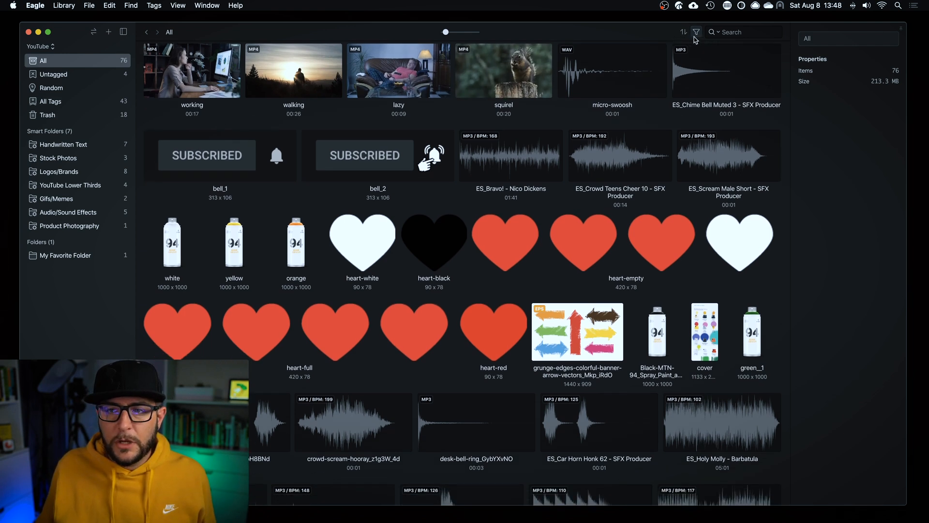
left_click(696, 32)
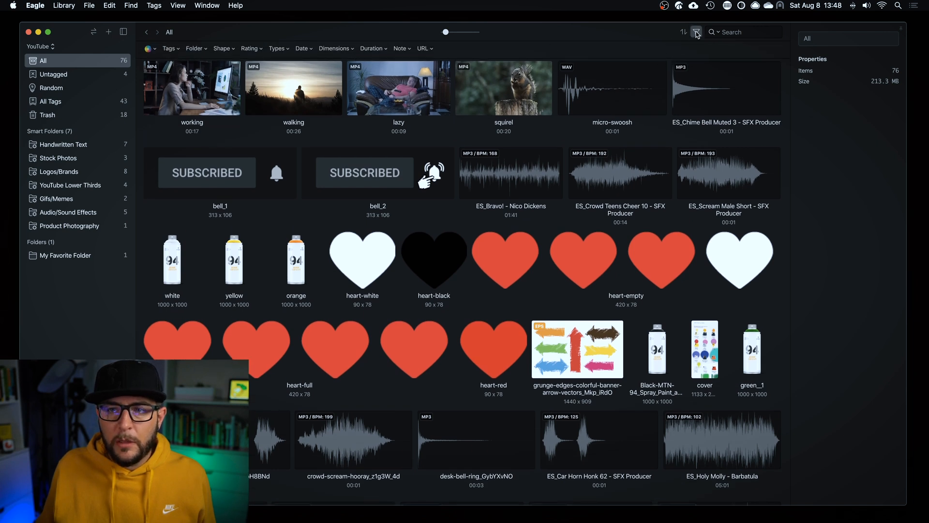
left_click(169, 48)
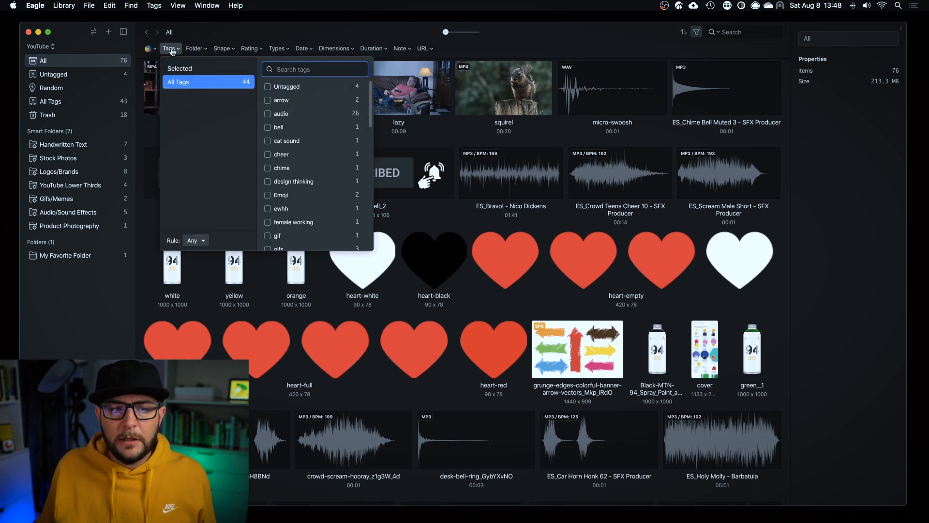
scroll("down", 3)
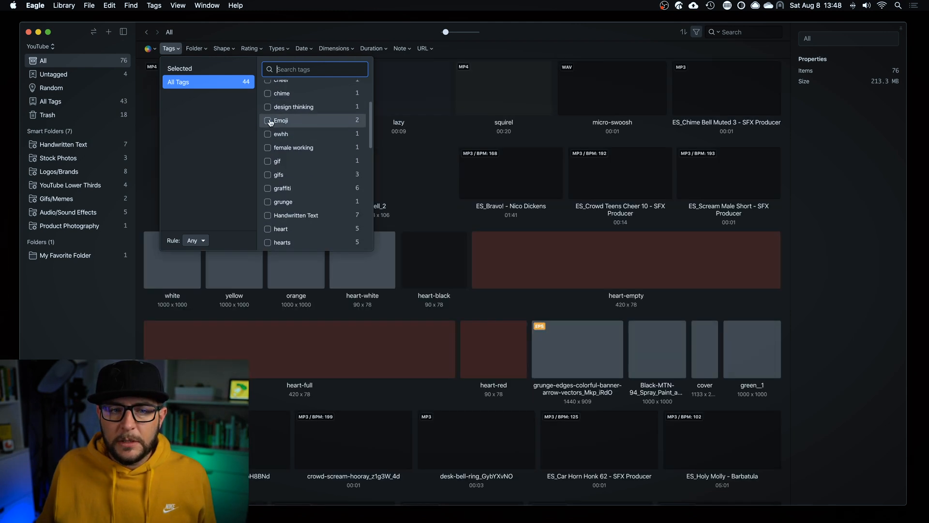
left_click(268, 113)
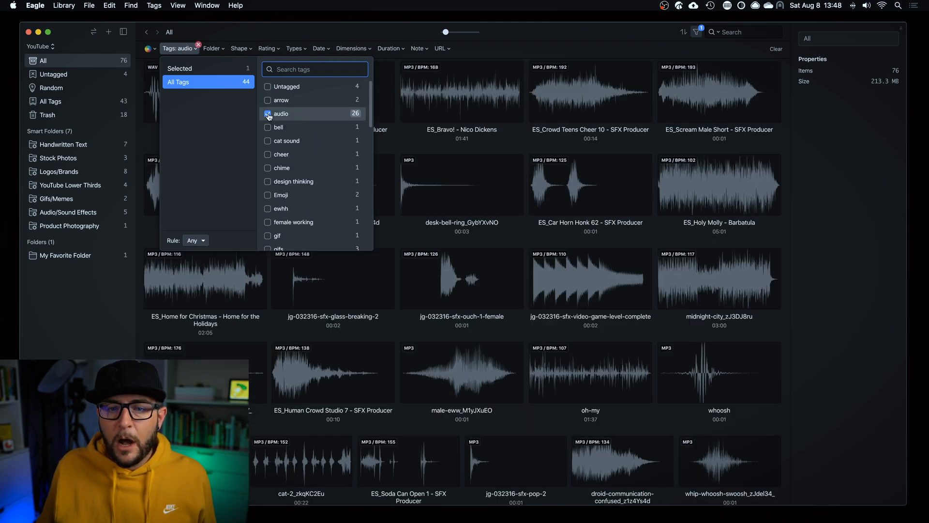
left_click(269, 113)
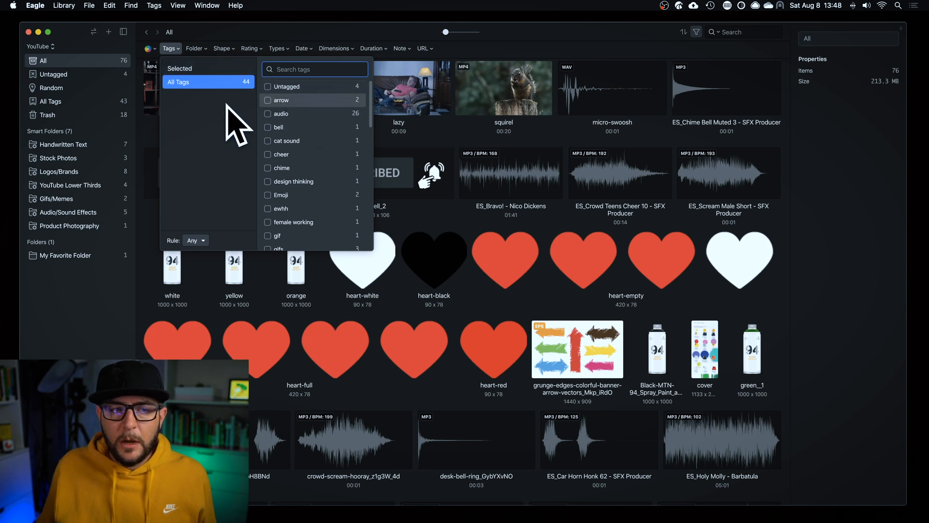
left_click(193, 48)
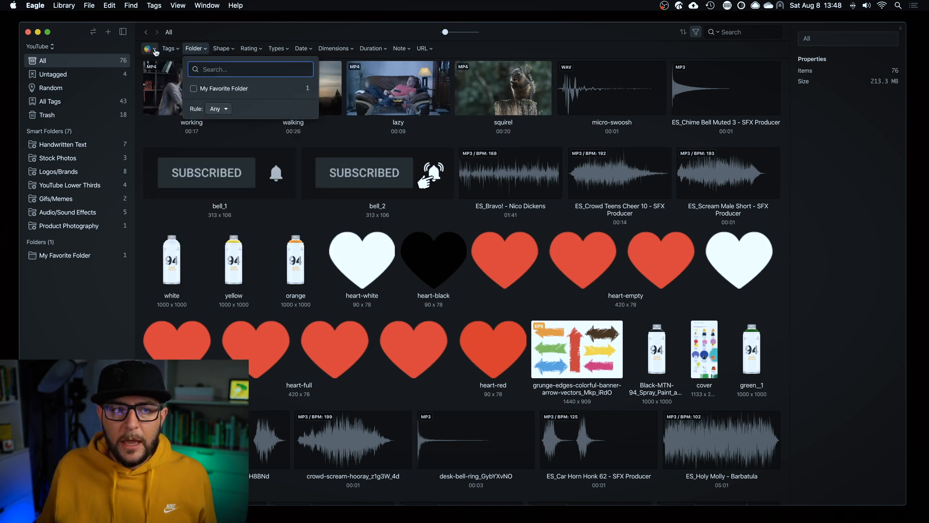
left_click(149, 48)
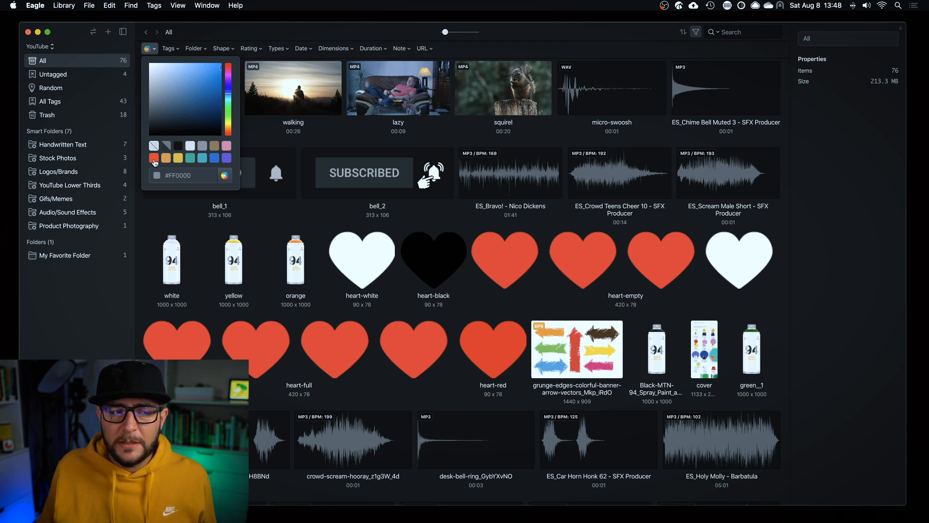
Filter the library by colour to white items, then near-black items, and show display options.
left_click(190, 146)
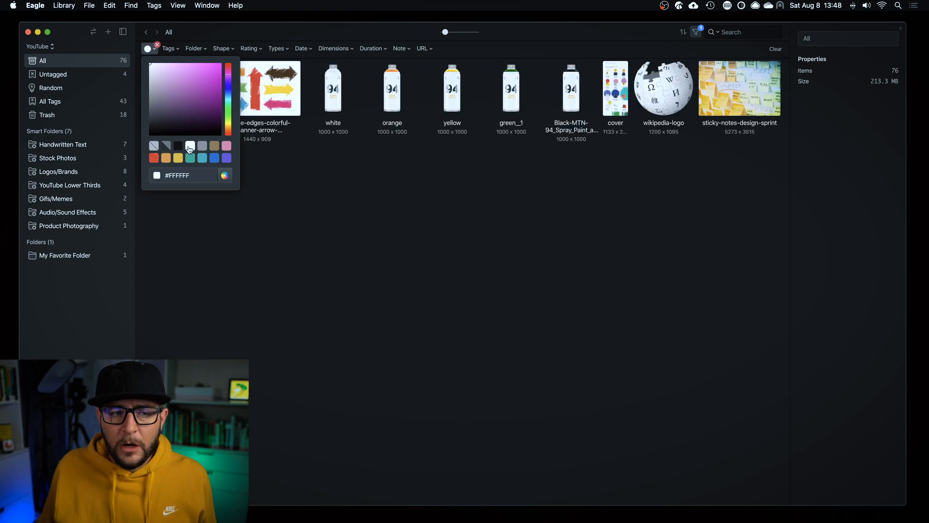
left_click(179, 146)
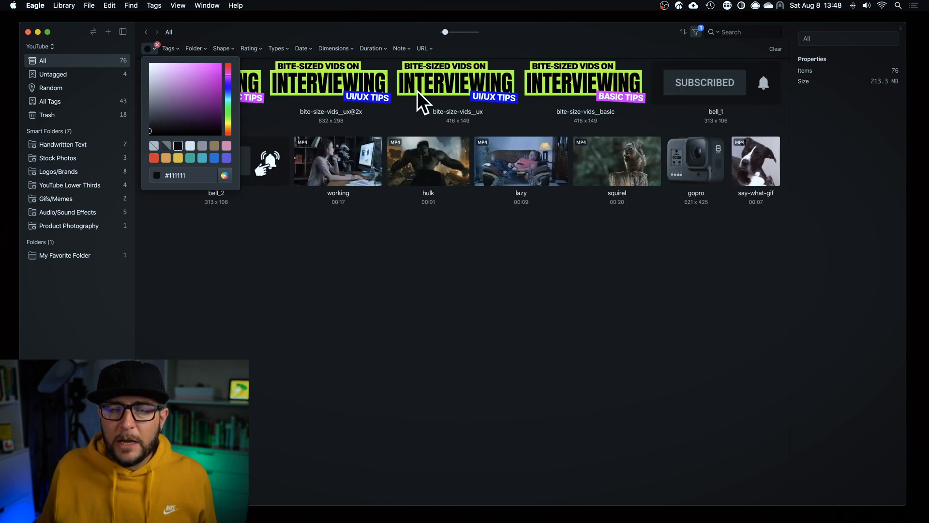
left_click(156, 44)
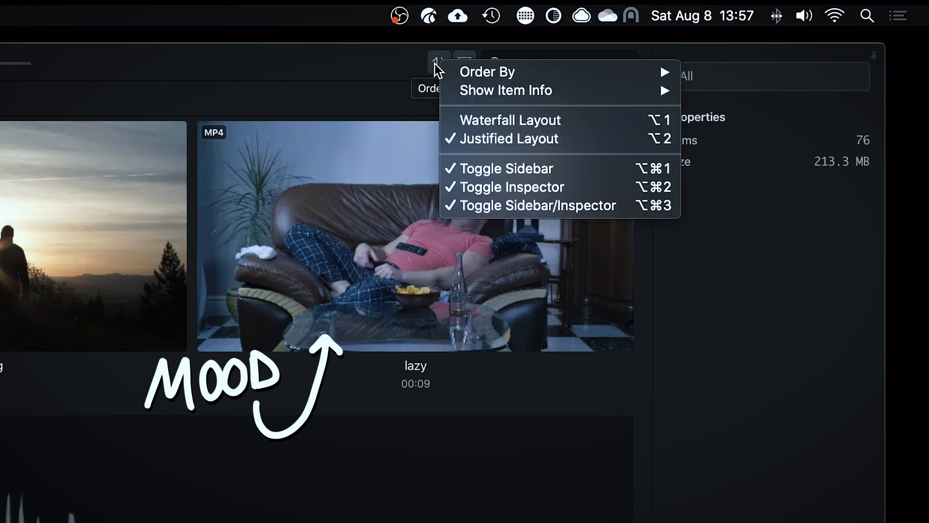
mouse_move(492, 71)
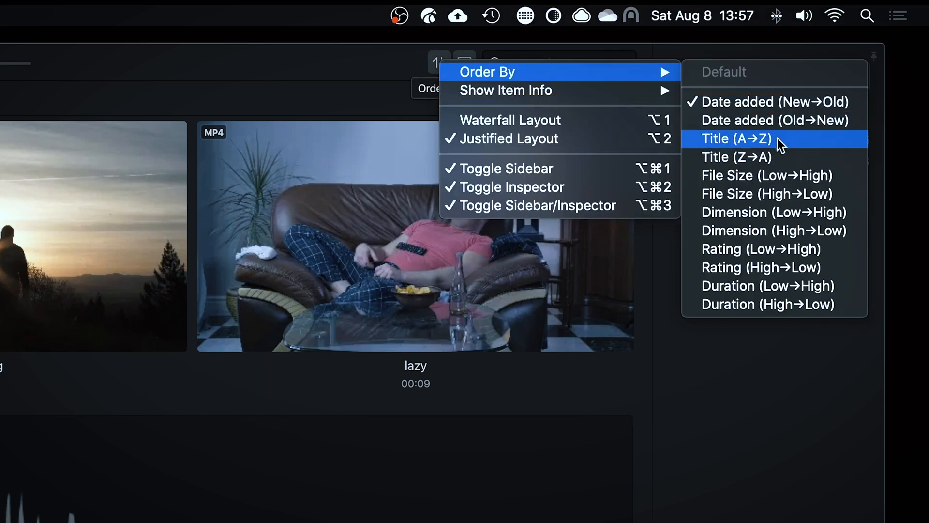
mouse_move(768, 148)
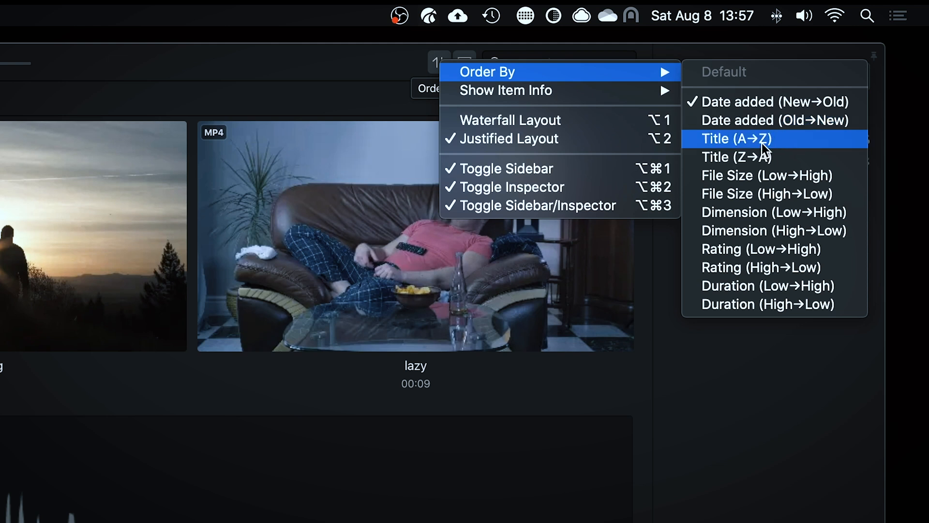
mouse_move(810, 193)
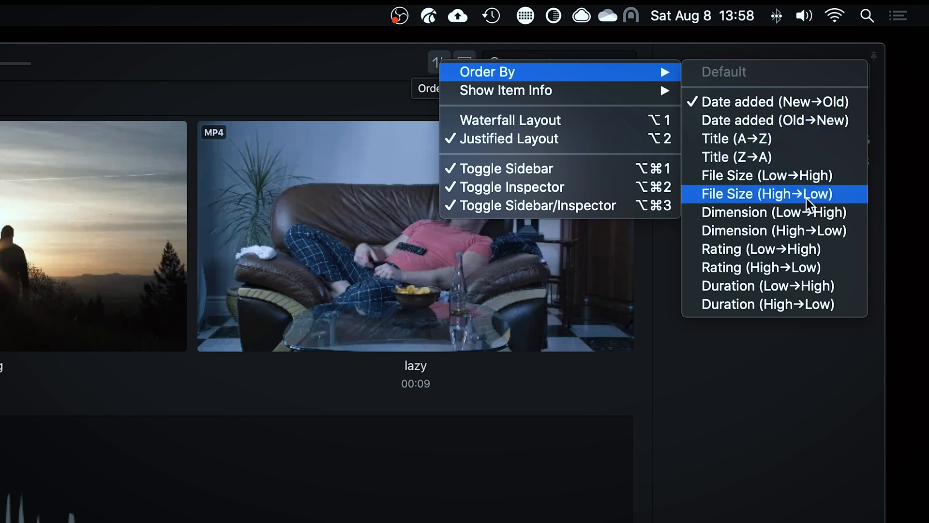
mouse_move(801, 213)
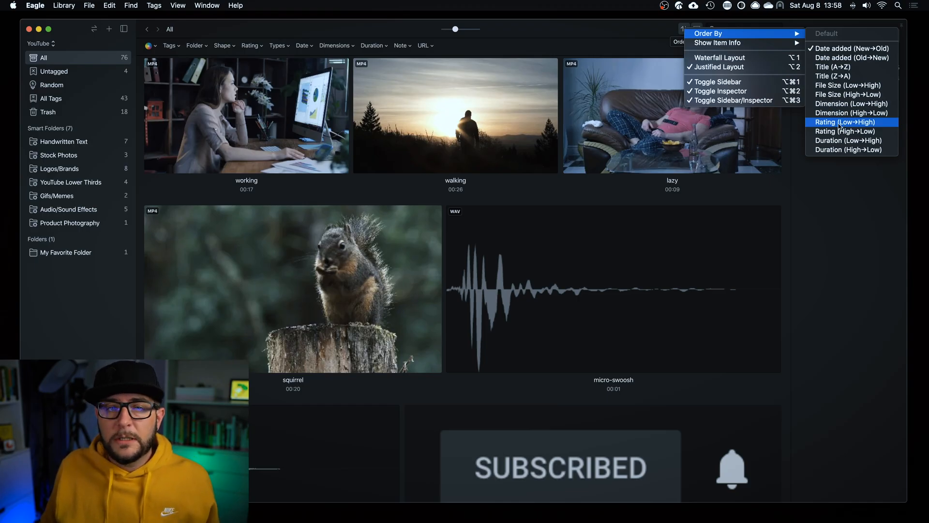
mouse_move(845, 131)
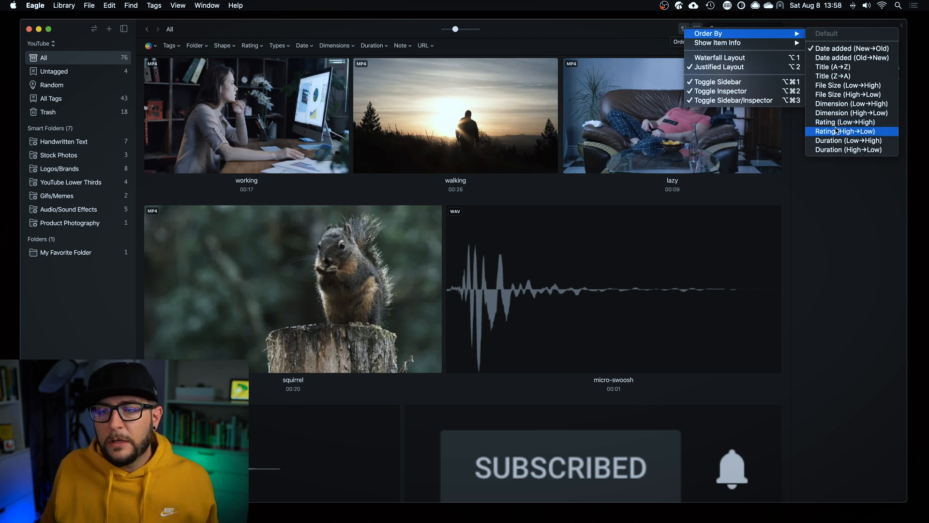
mouse_move(848, 122)
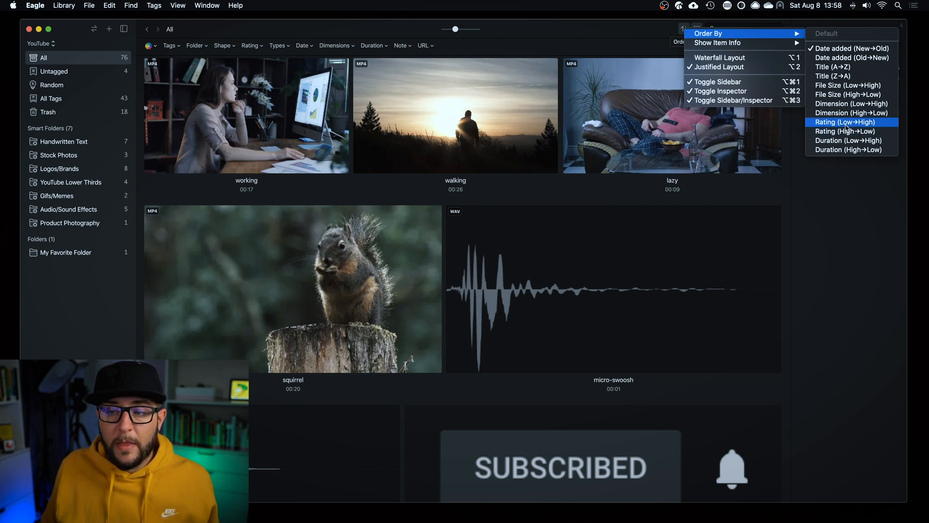
mouse_move(717, 43)
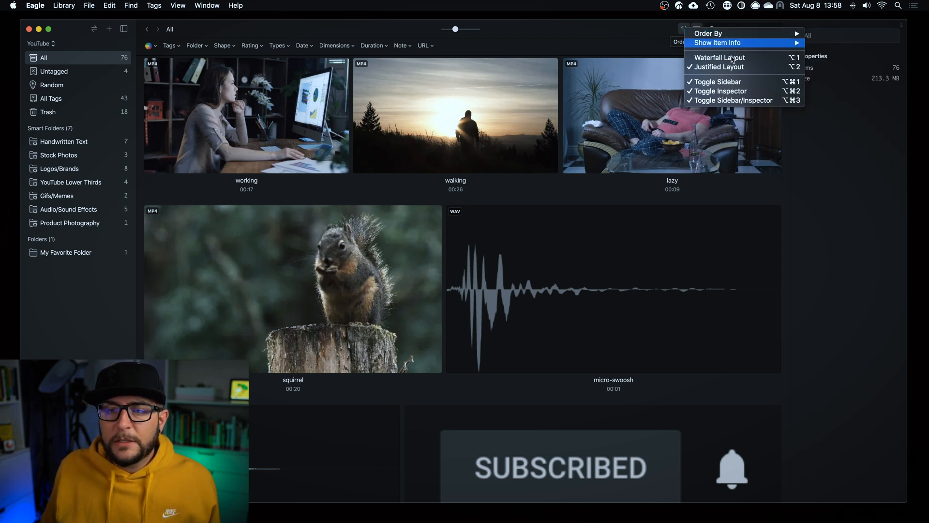
mouse_move(717, 42)
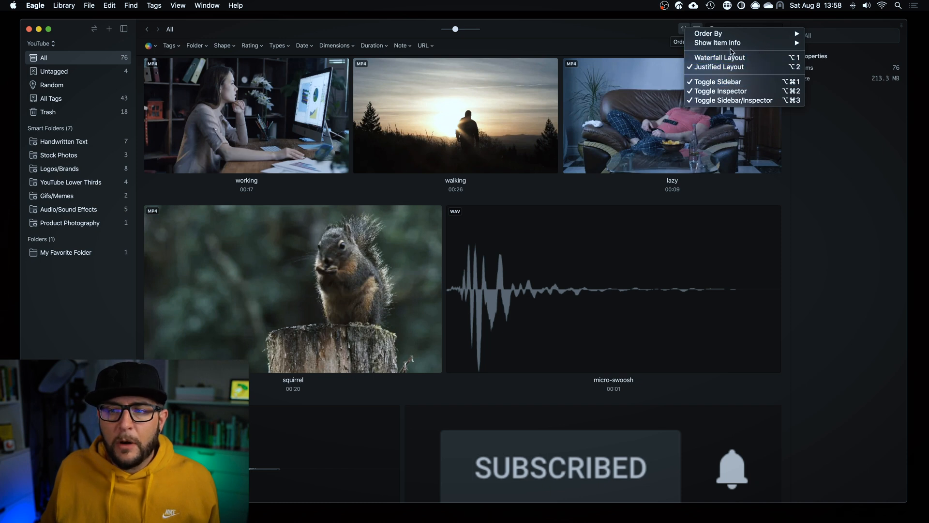
mouse_move(718, 67)
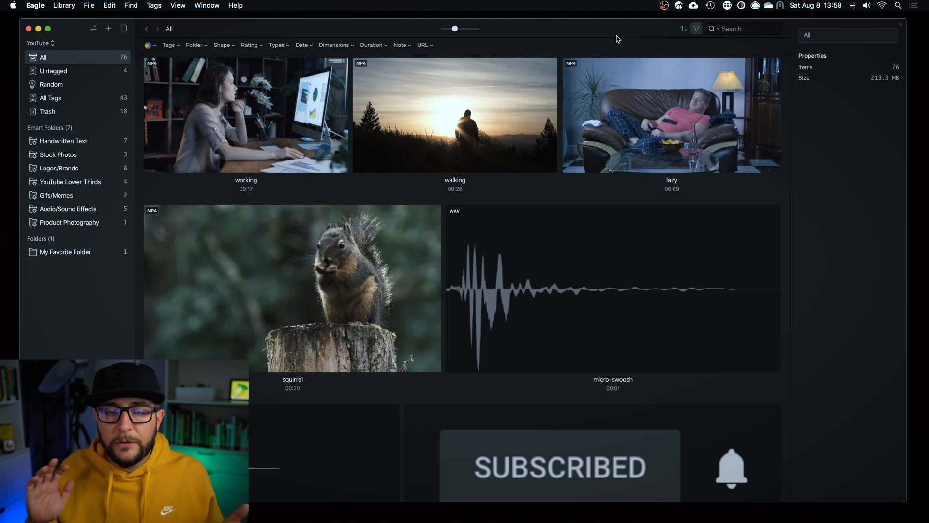
mouse_move(629, 58)
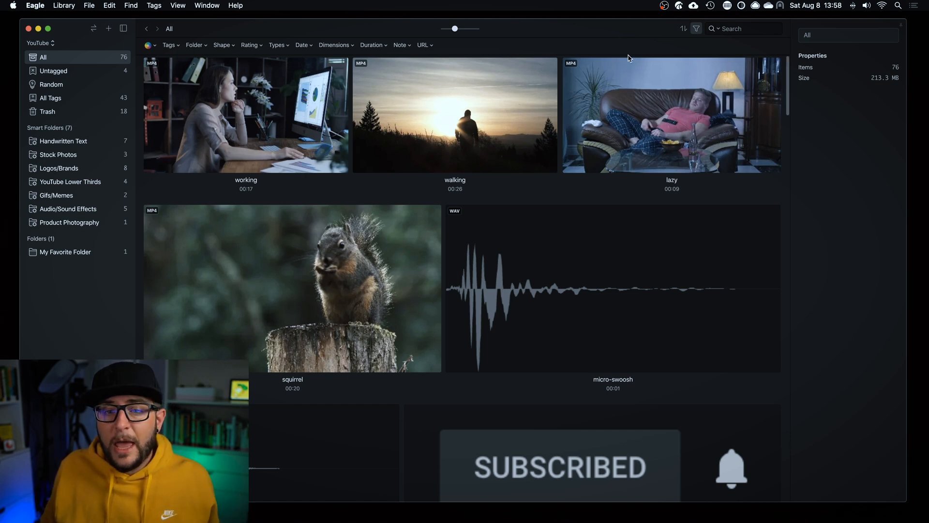
mouse_move(615, 68)
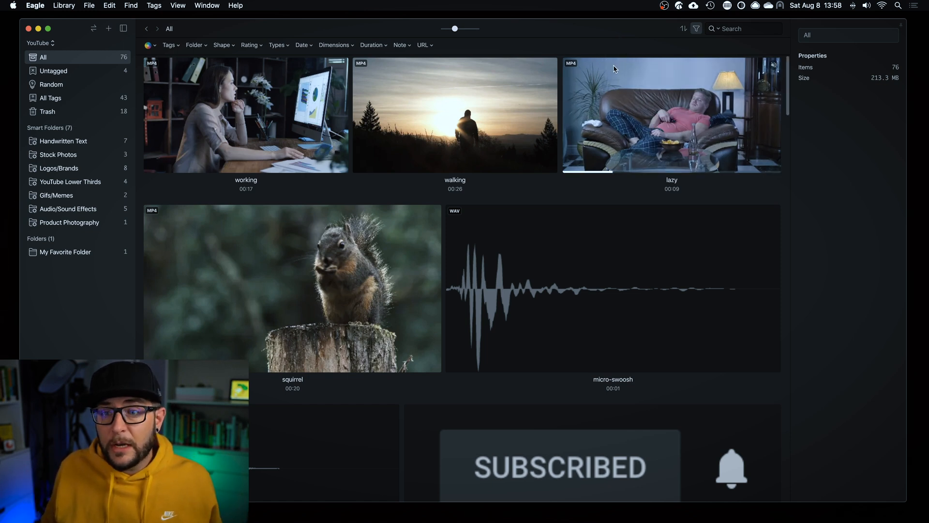
Search the library for 'squ' to narrow the grid to the squirrel clip.
type("squi")
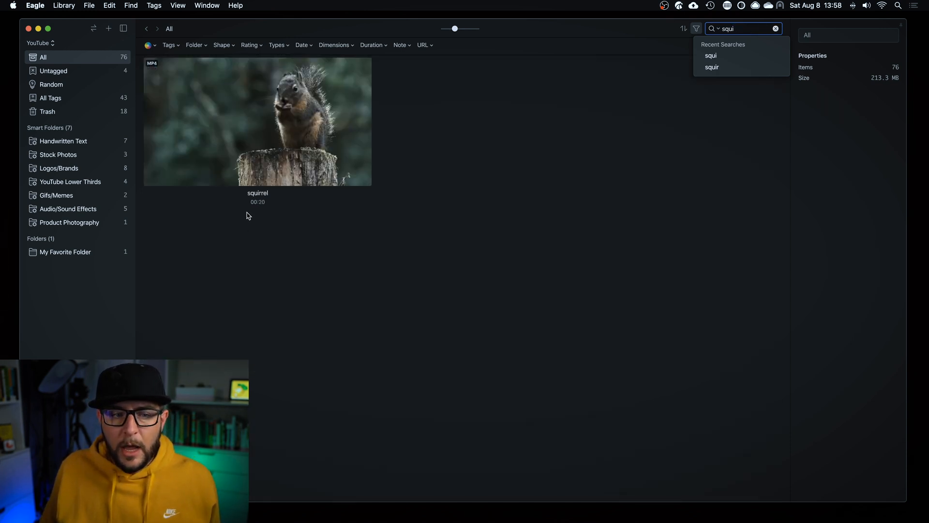
mouse_move(264, 205)
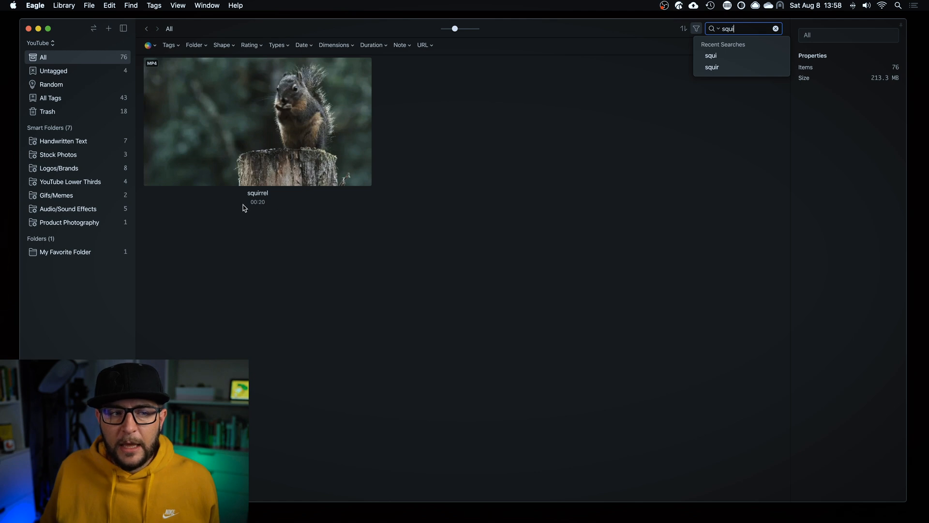
mouse_move(158, 94)
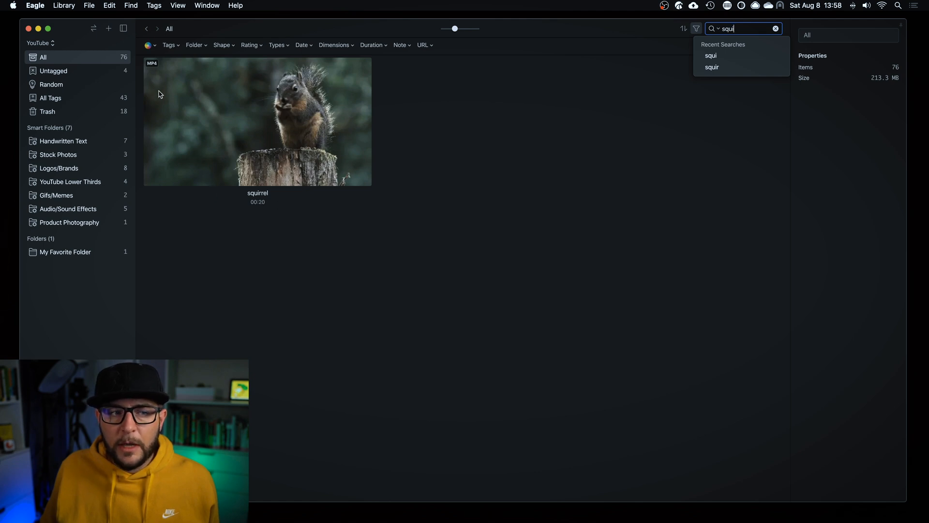
mouse_move(299, 116)
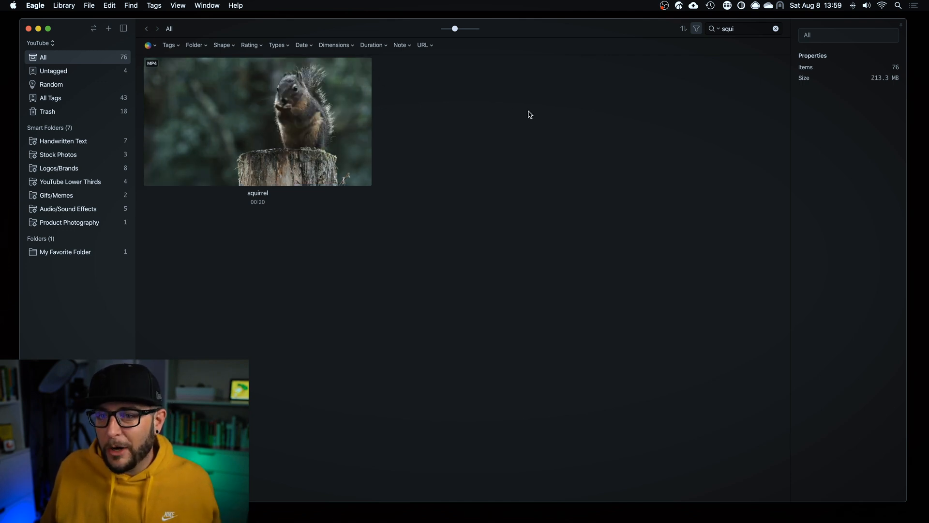
mouse_move(866, 81)
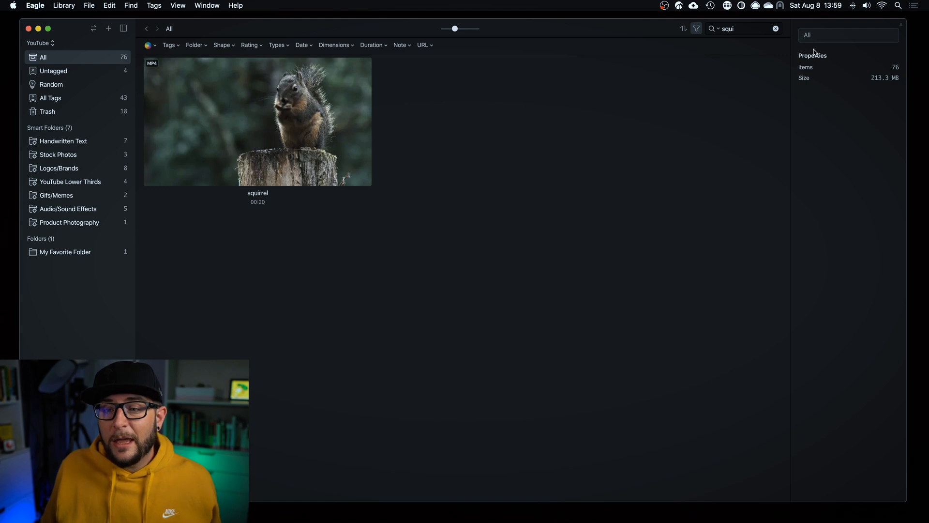
mouse_move(832, 174)
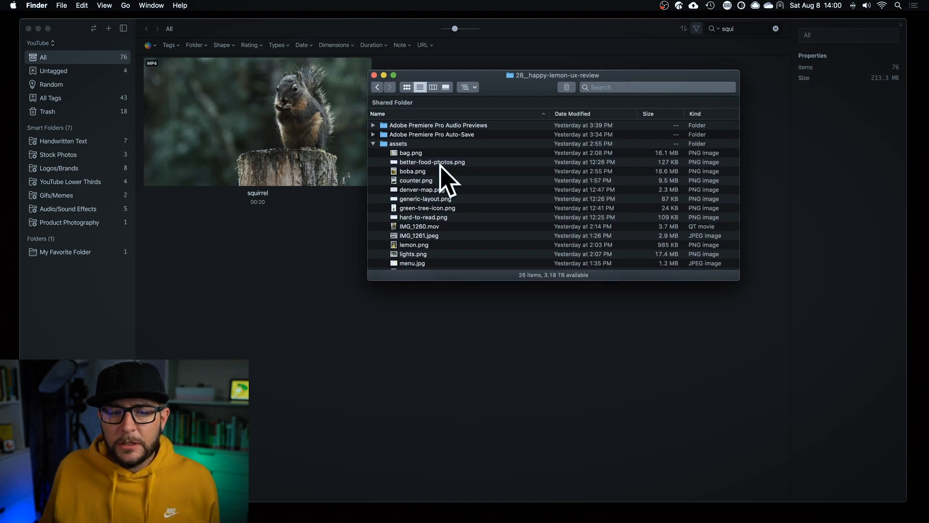
mouse_move(542, 82)
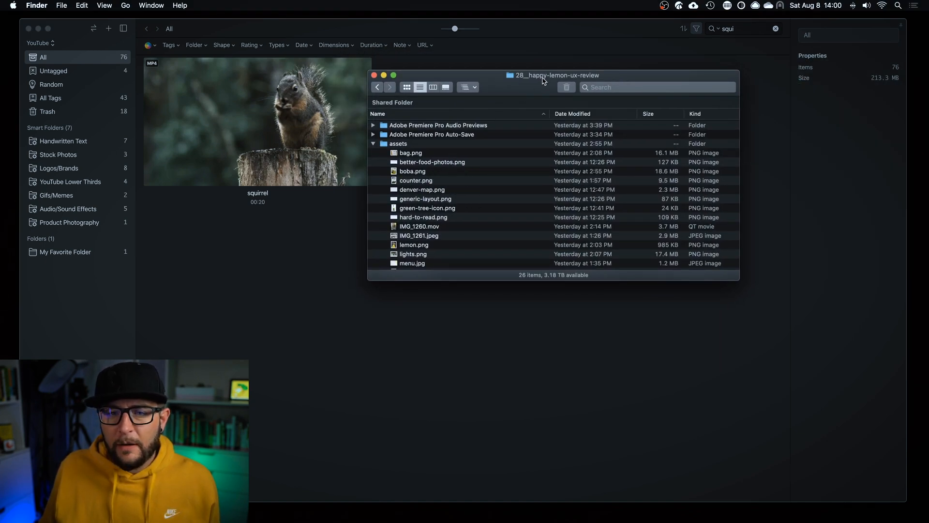
Select the run of 17 asset files from bag.png to wall-3.png in Finder for import into Eagle.
left_click(411, 152)
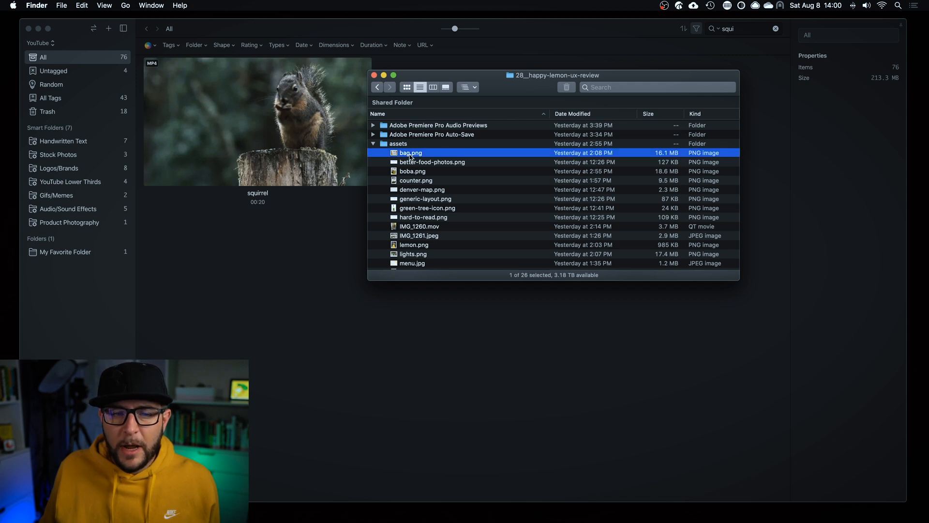
left_click(413, 219)
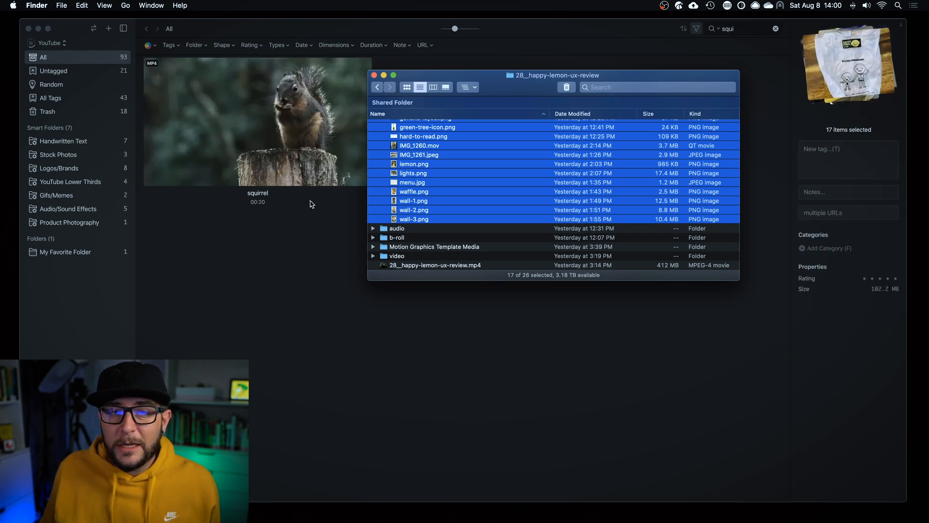
mouse_move(279, 220)
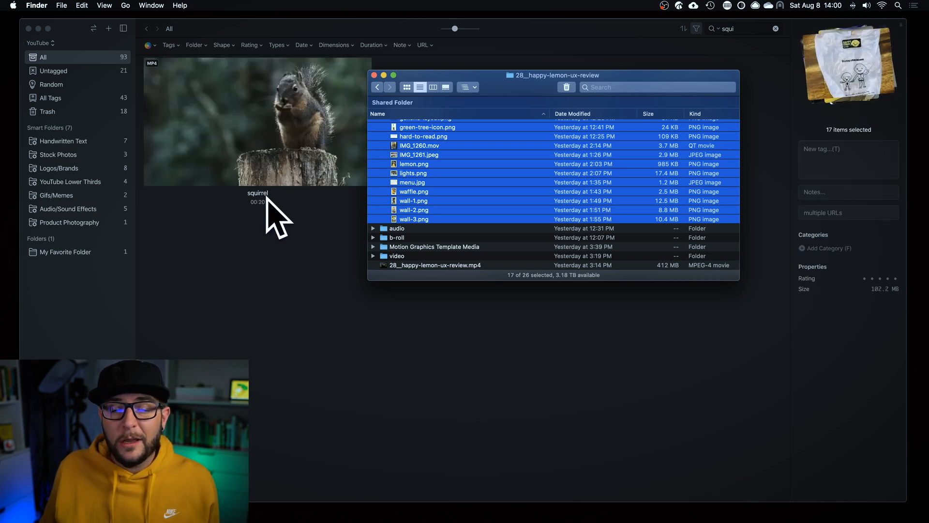
mouse_move(294, 192)
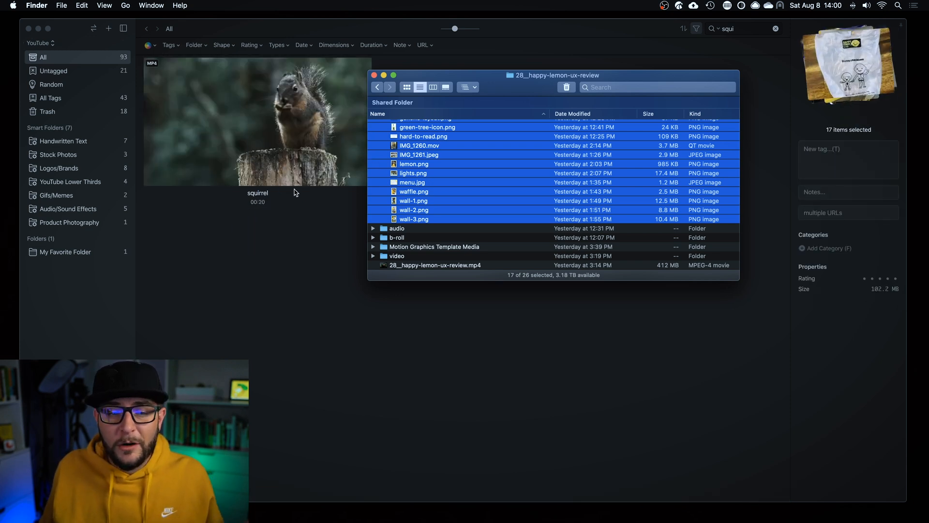
Show the Untagged collection listing the 21 newly imported images.
left_click(54, 70)
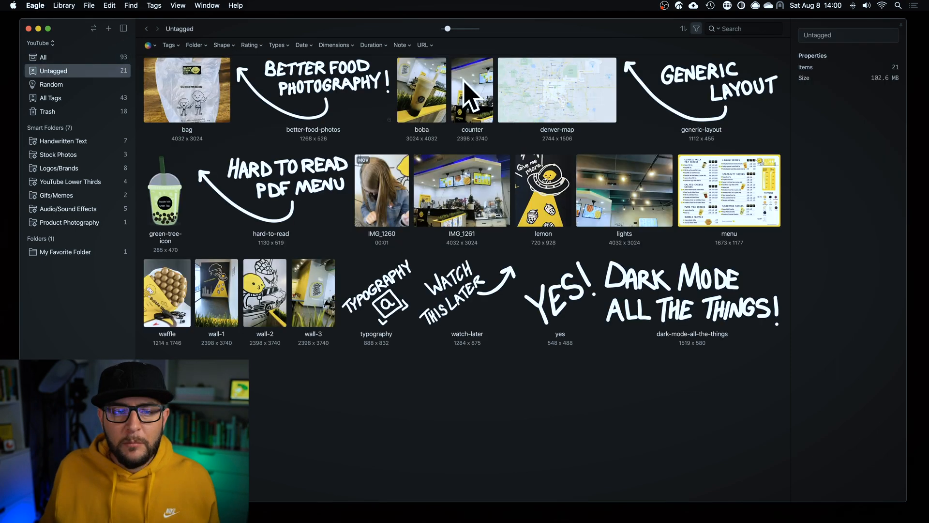
mouse_move(522, 204)
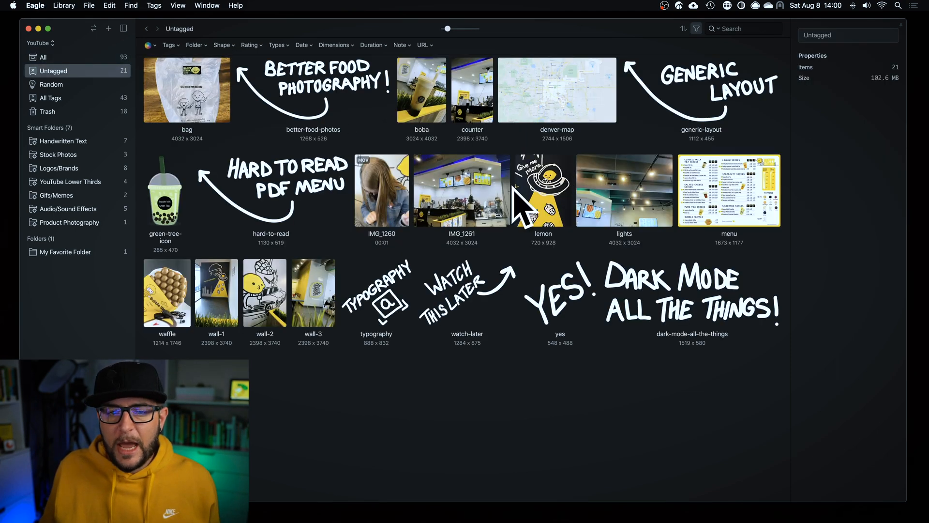
mouse_move(702, 299)
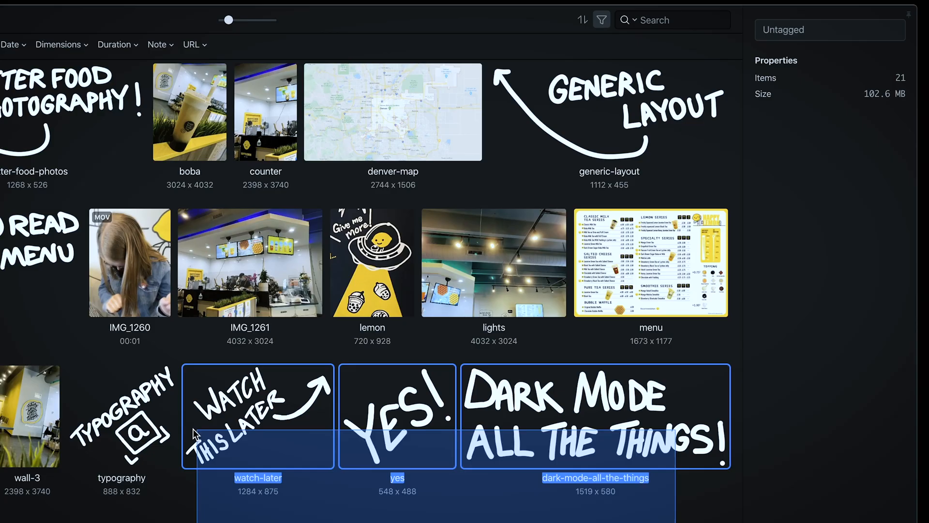
Tag the four hand-lettered images 'Handwritten Text' and view that smart folder.
left_click(121, 416)
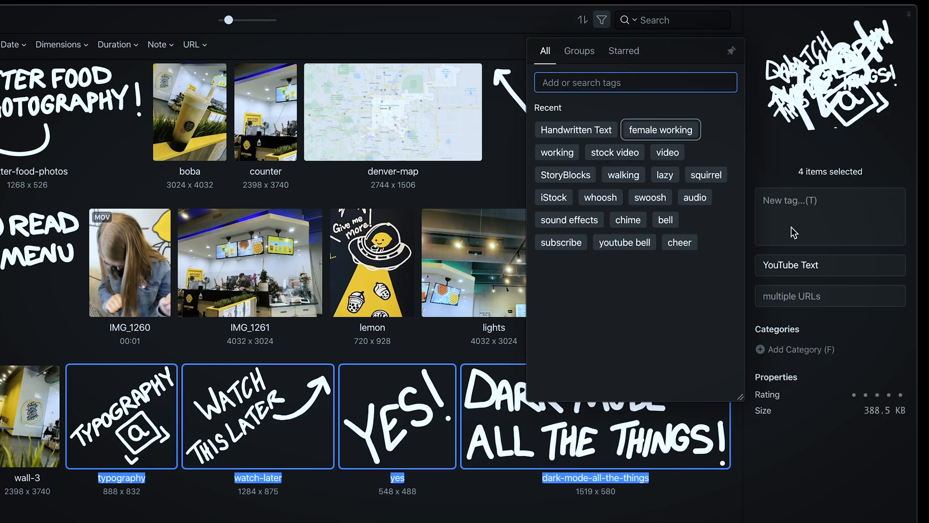
mouse_move(650, 368)
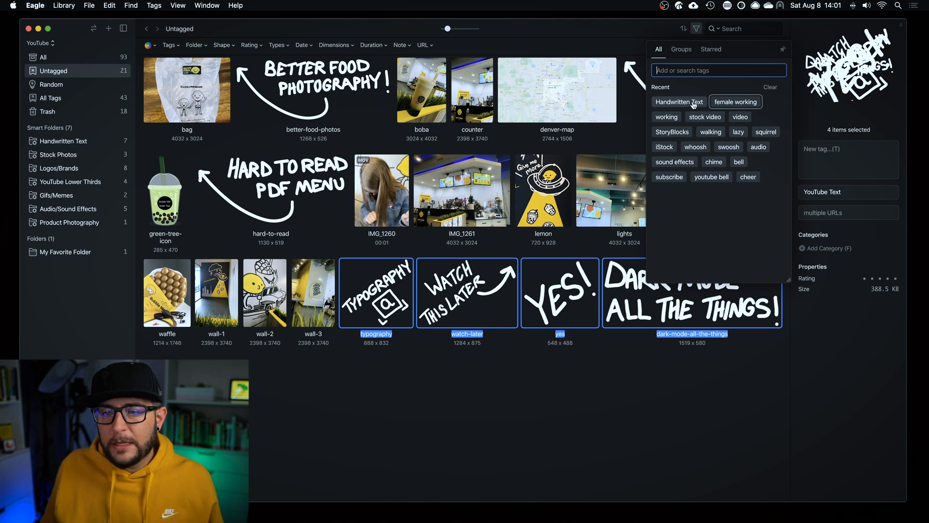
left_click(677, 102)
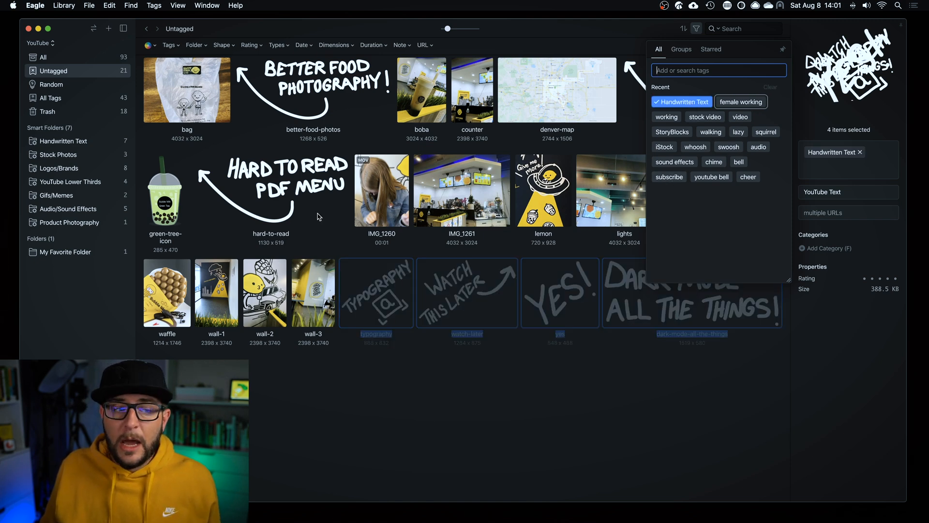
left_click(63, 141)
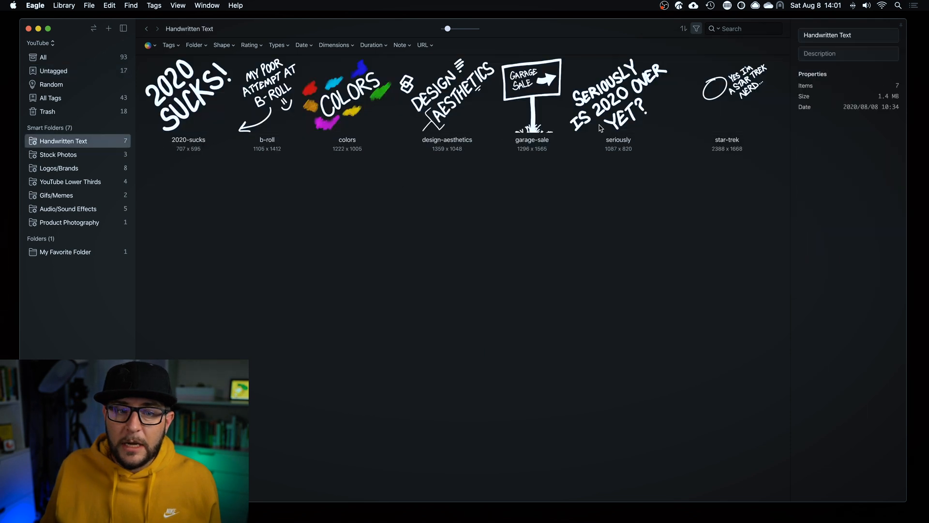
Return to the Untagged collection, now holding 17 items.
left_click(53, 71)
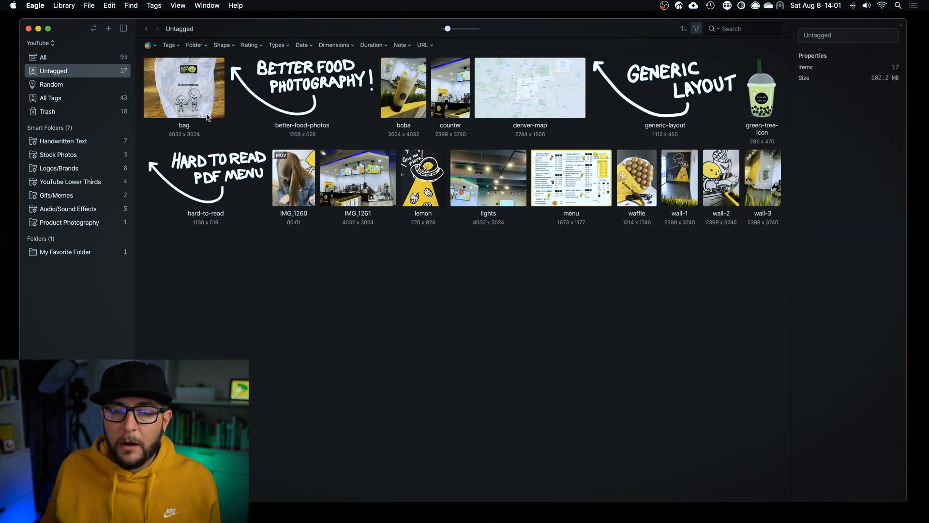
mouse_move(536, 250)
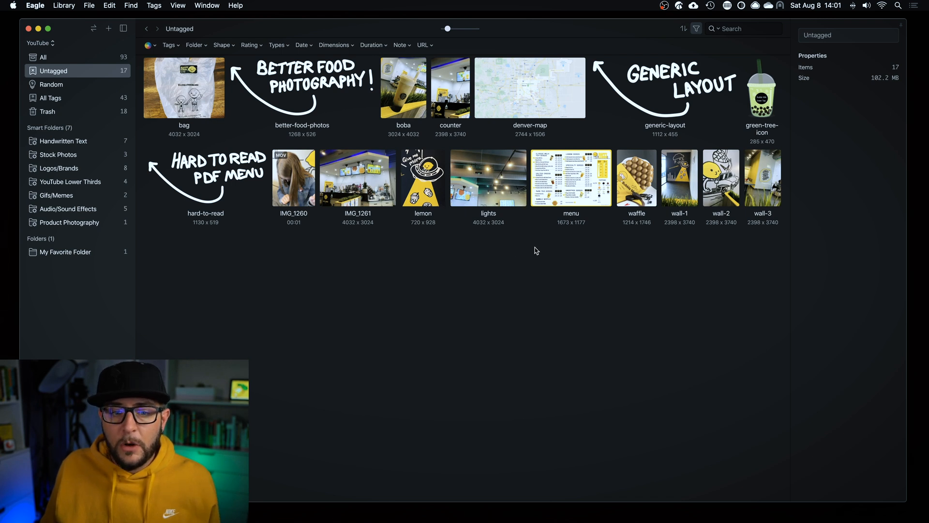
mouse_move(485, 241)
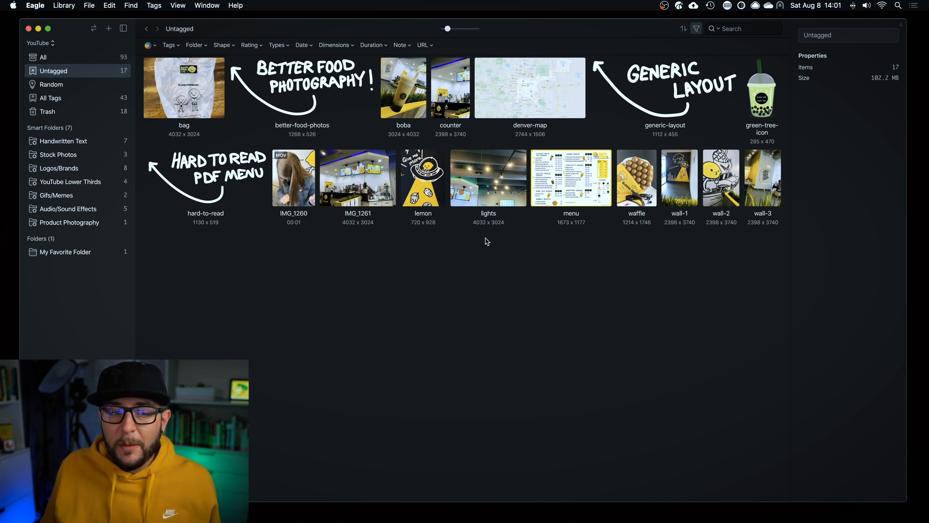
mouse_move(424, 238)
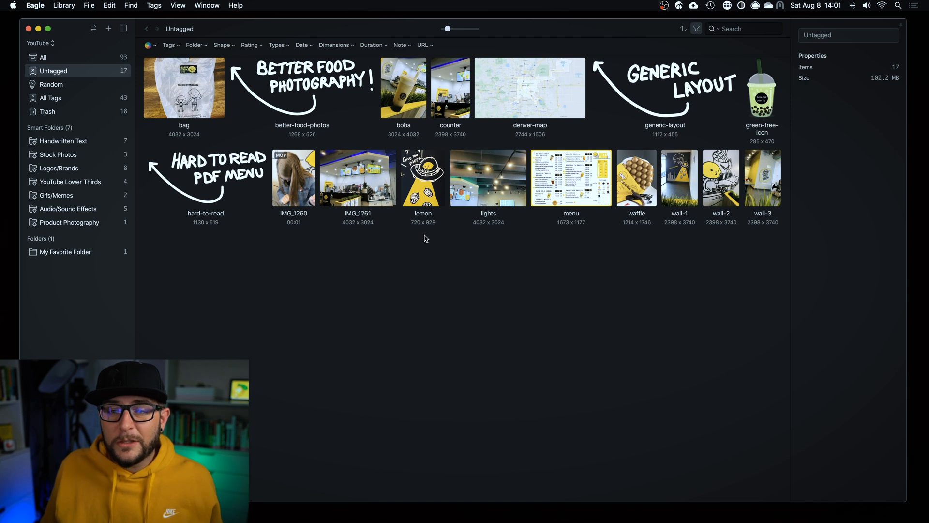
mouse_move(433, 238)
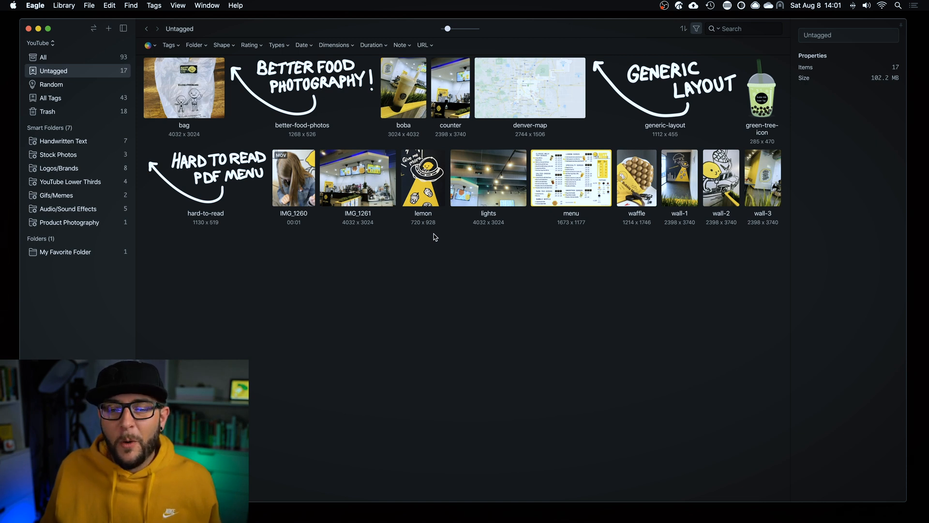
mouse_move(532, 183)
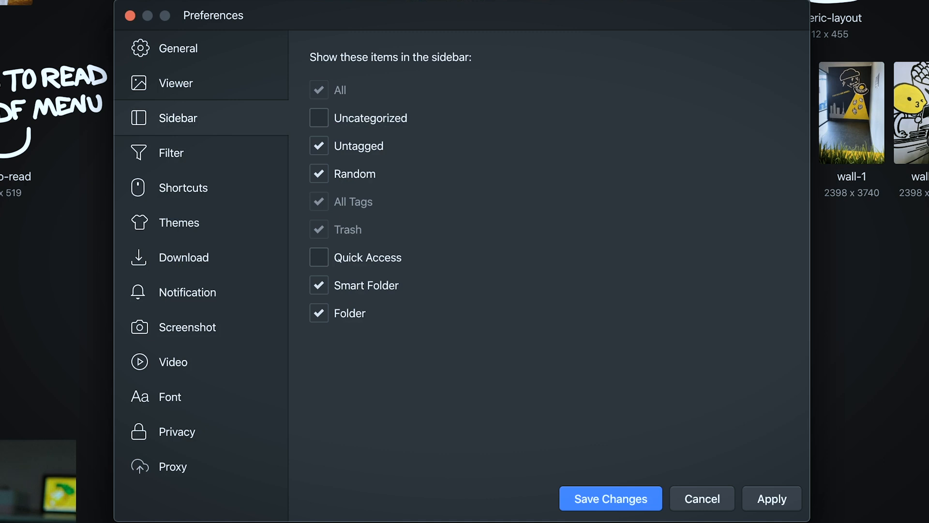
mouse_move(319, 85)
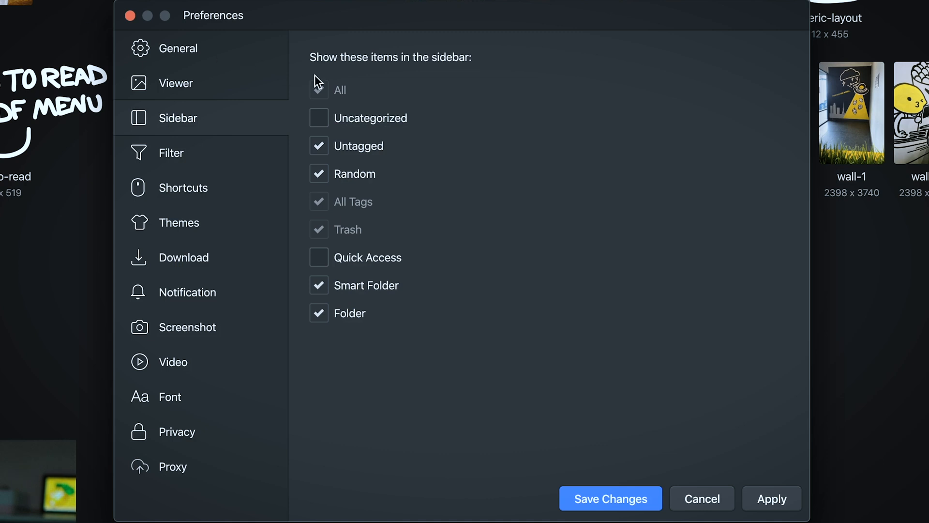
Hide Untagged from the sidebar, apply it, then show Untagged again.
left_click(319, 89)
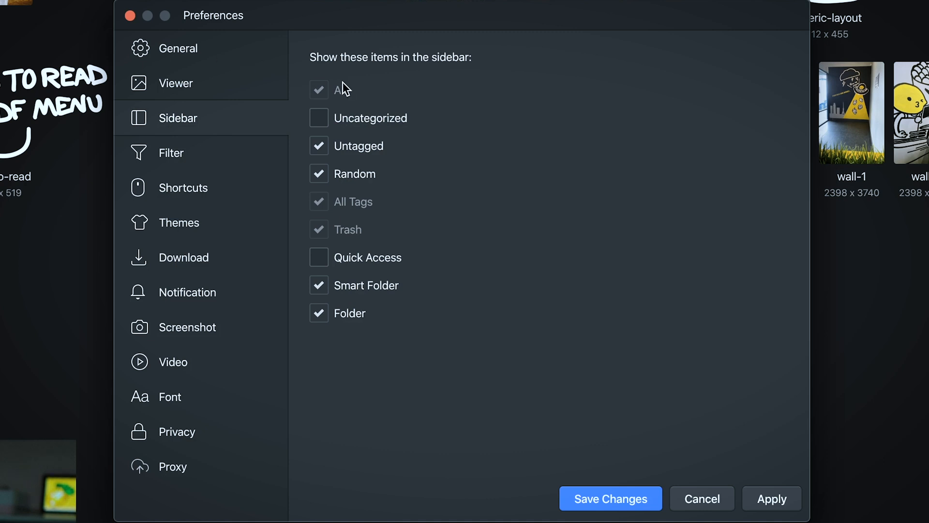
mouse_move(429, 109)
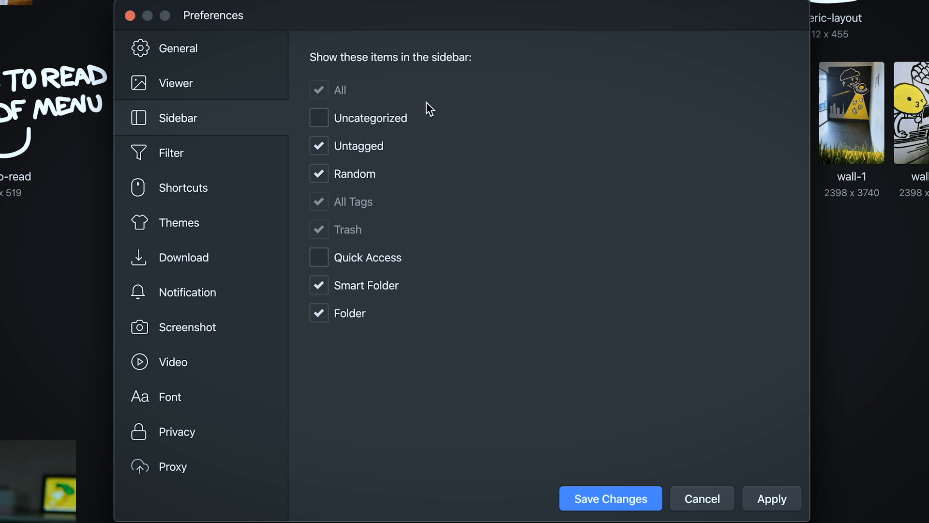
left_click(319, 146)
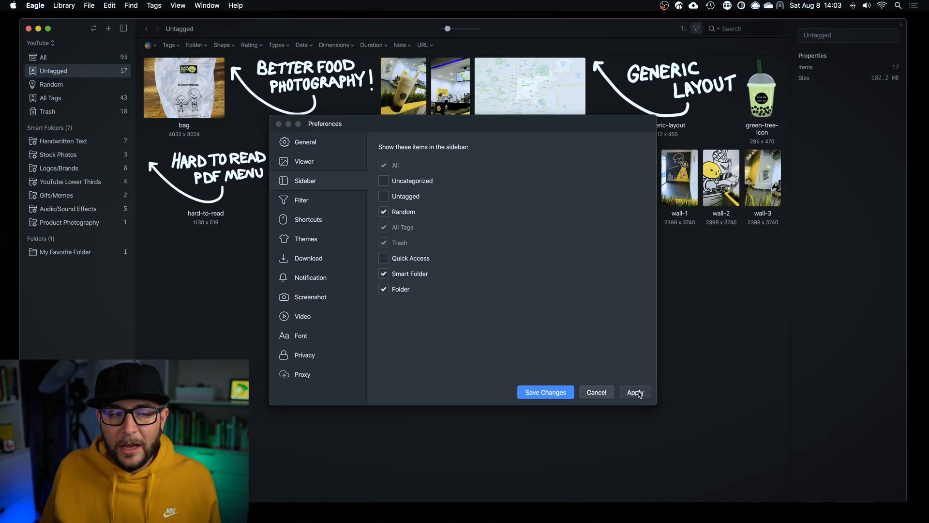
left_click(635, 392)
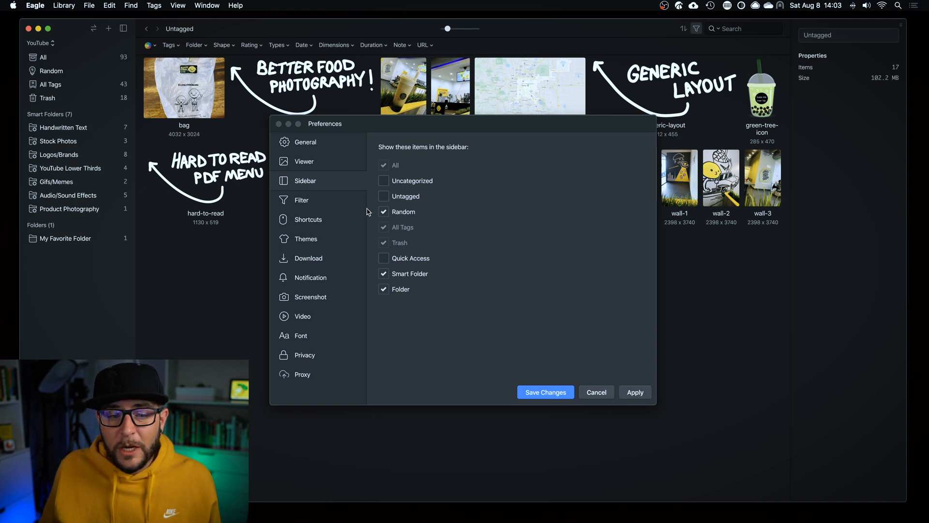
mouse_move(396, 185)
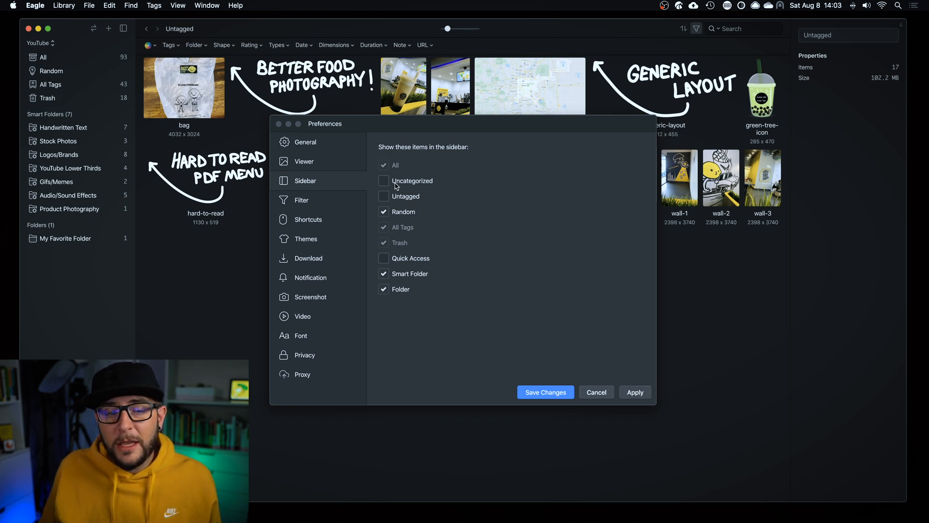
left_click(383, 196)
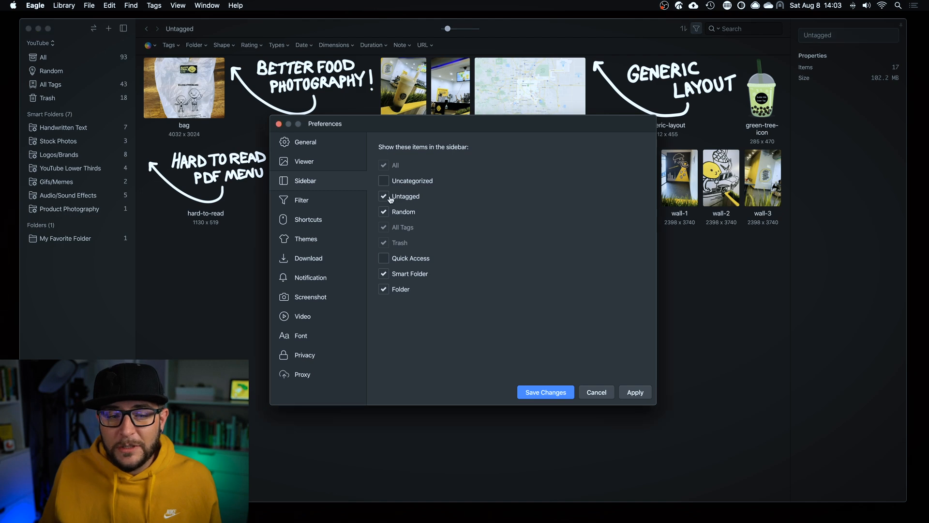
left_click(304, 162)
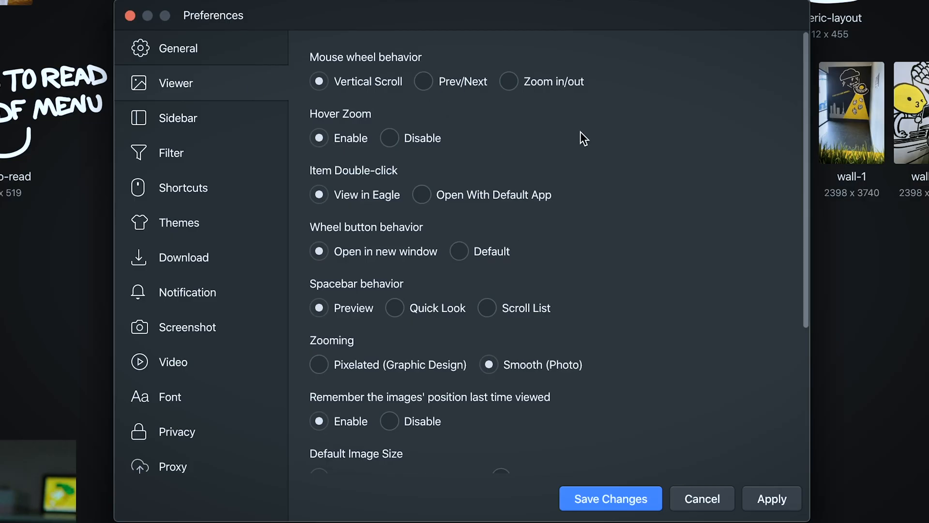
mouse_move(468, 303)
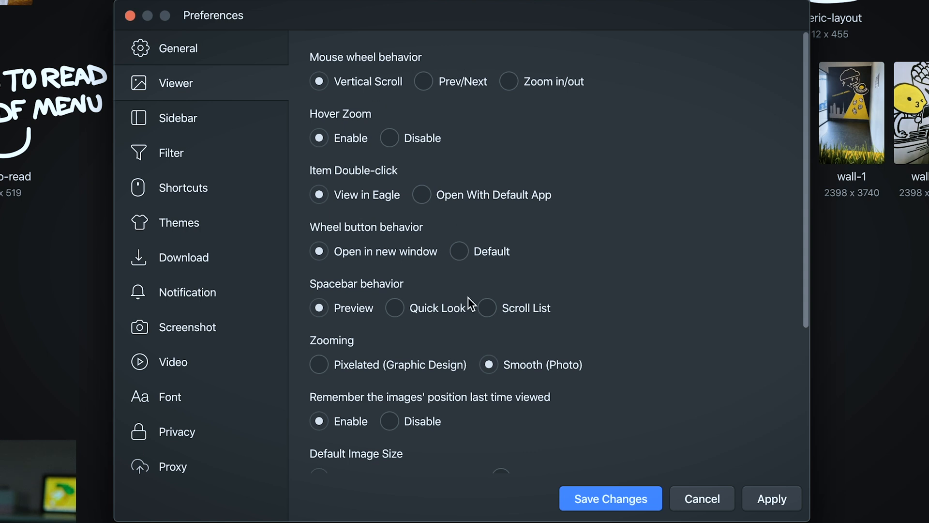
Switch the theme to Purple, then settle on Gray under General > Themes.
left_click(178, 48)
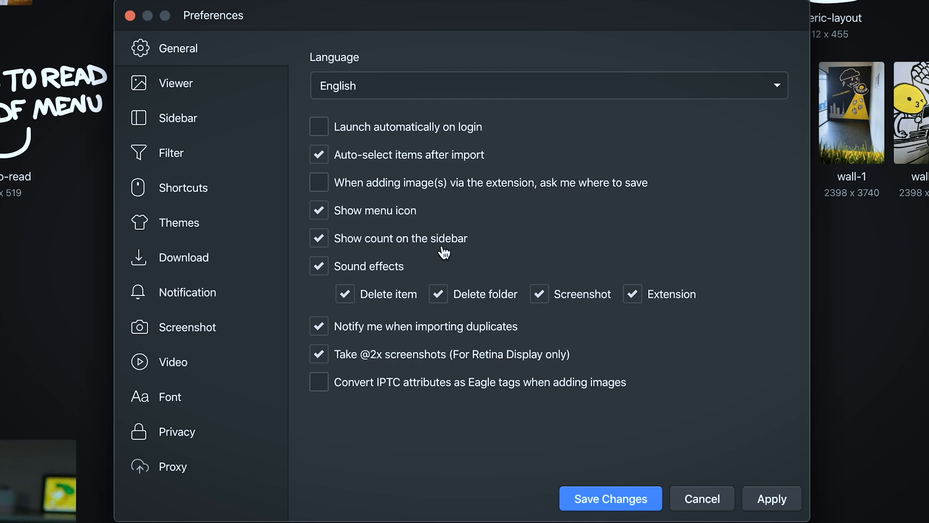
left_click(180, 222)
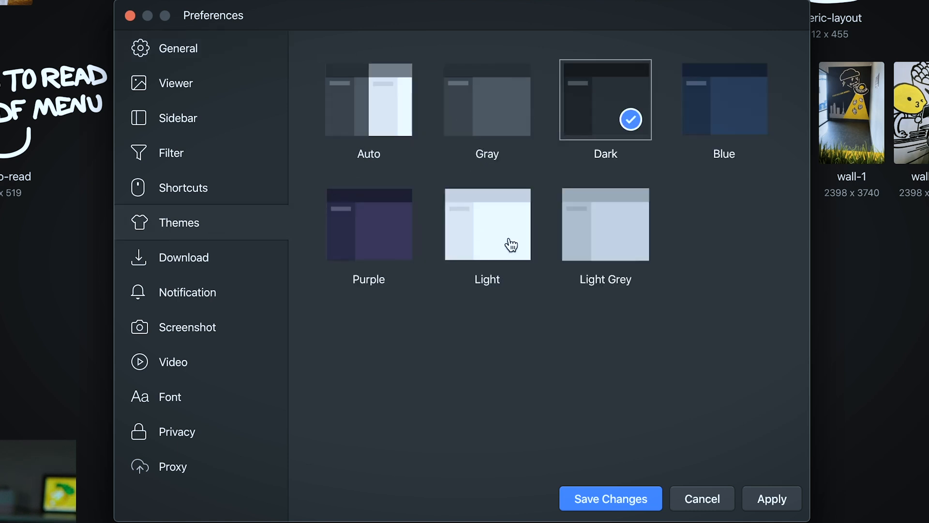
left_click(368, 223)
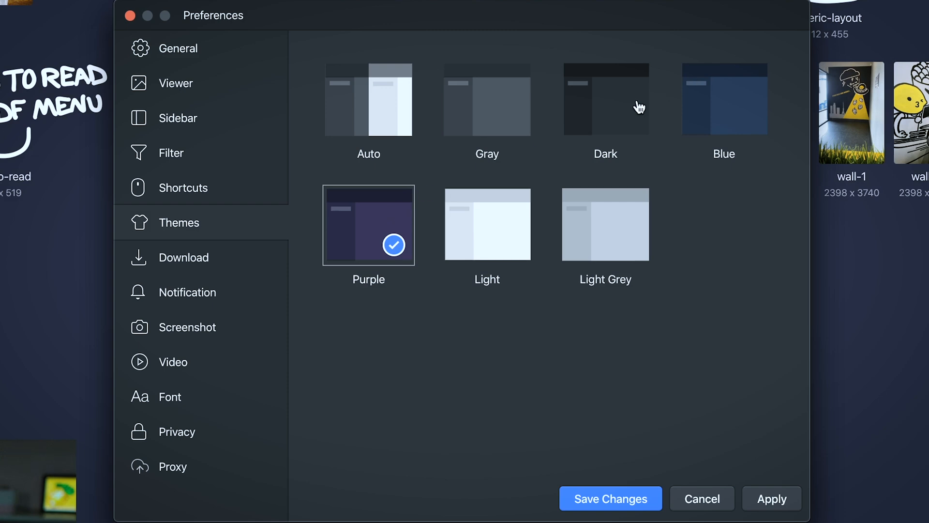
left_click(368, 99)
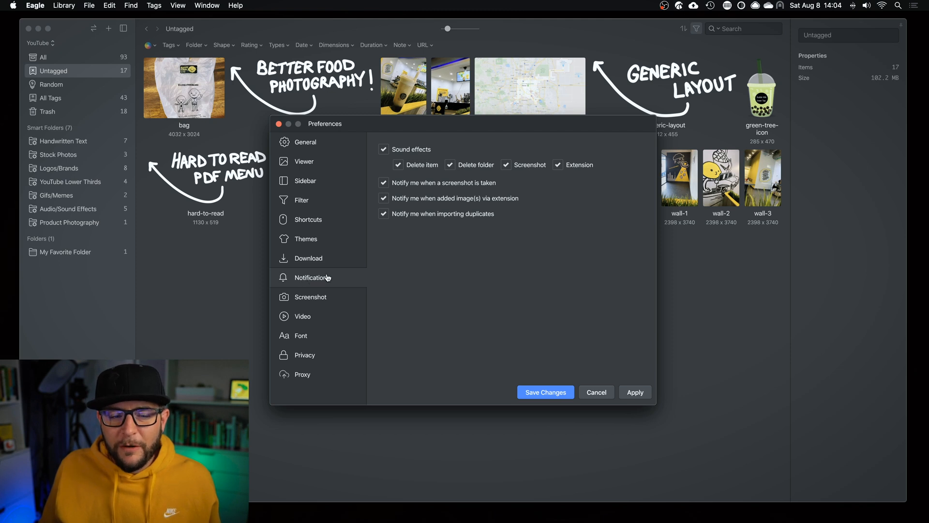
mouse_move(331, 271)
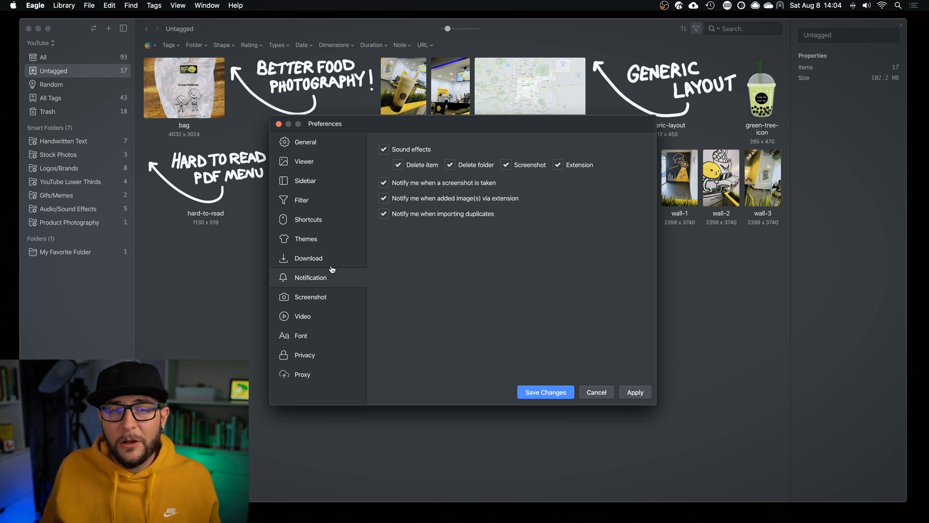